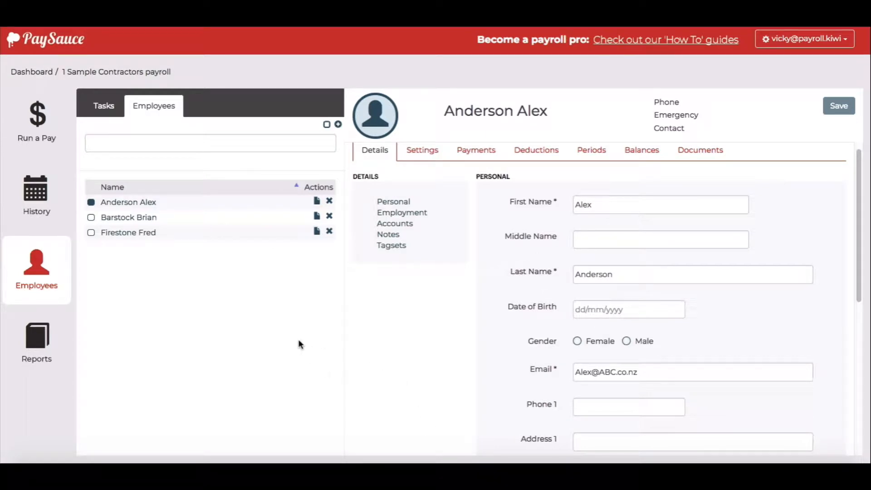
mouse_move(221, 305)
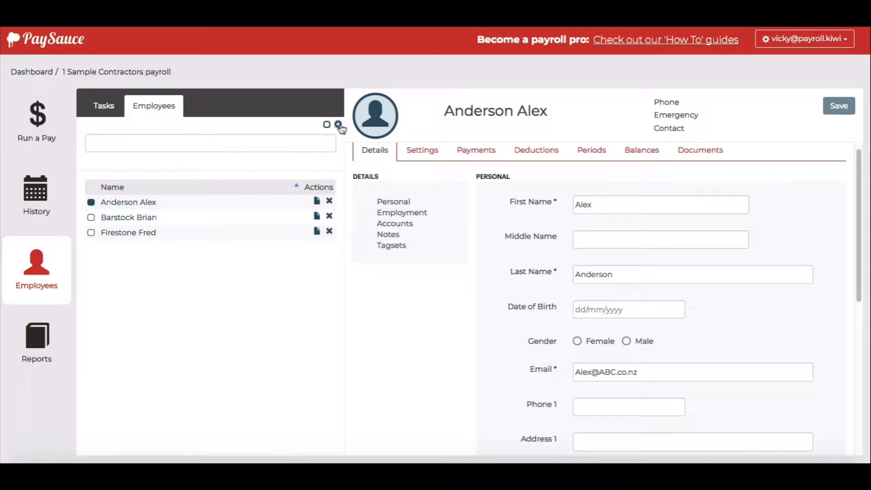
Start a new employee setup with Invite set to No
click(337, 125)
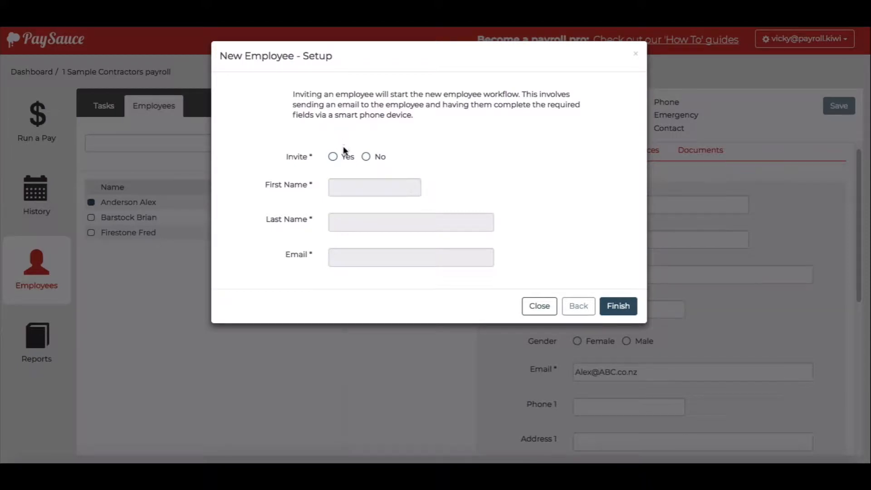
click(365, 167)
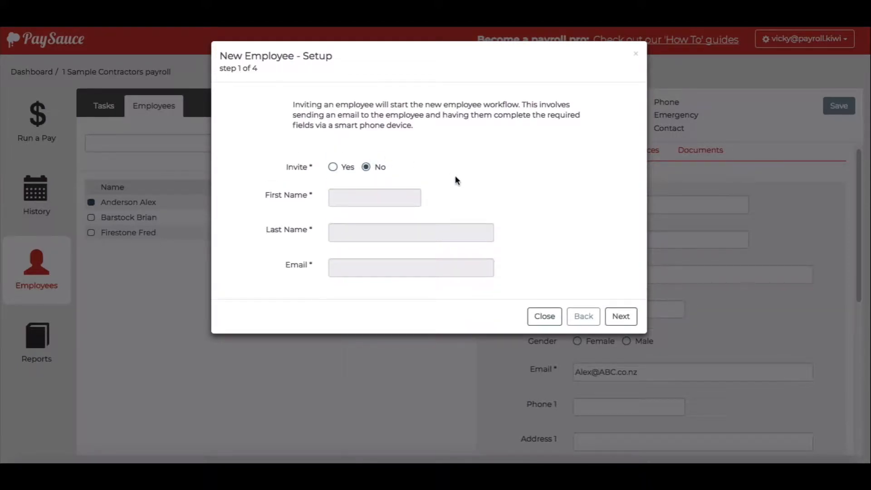
click(621, 316)
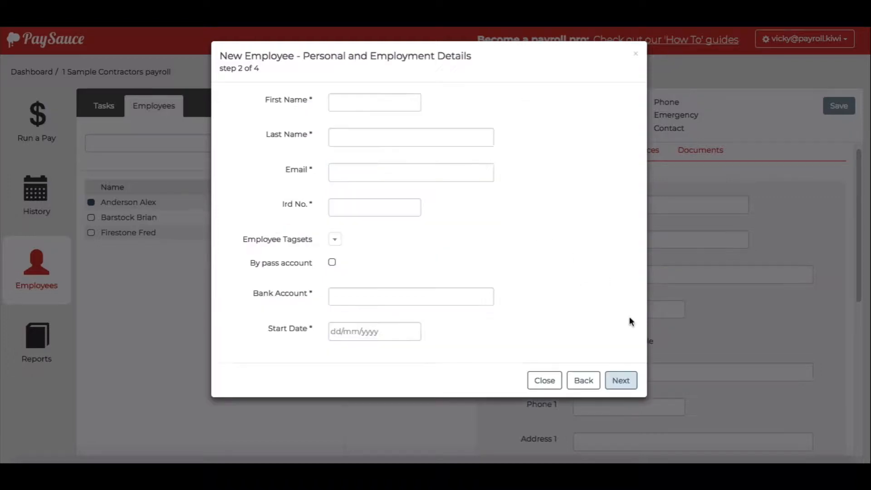
click(374, 102)
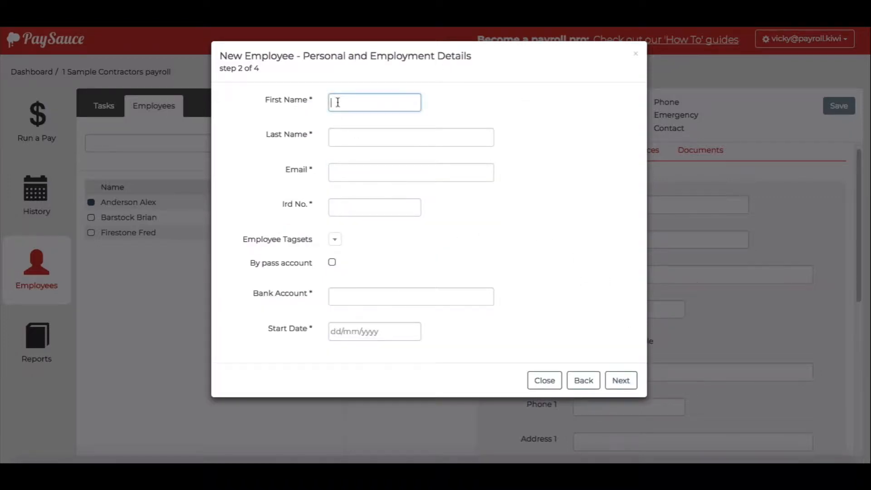
text(Peter)
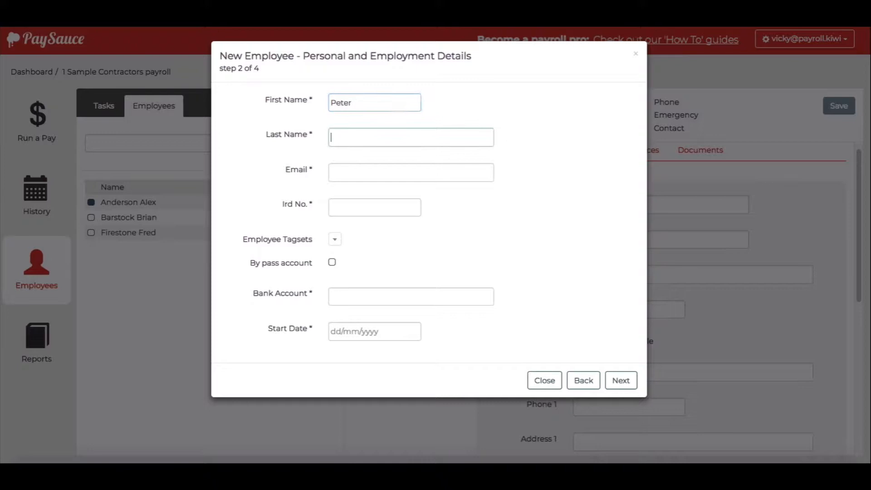
text(Parker)
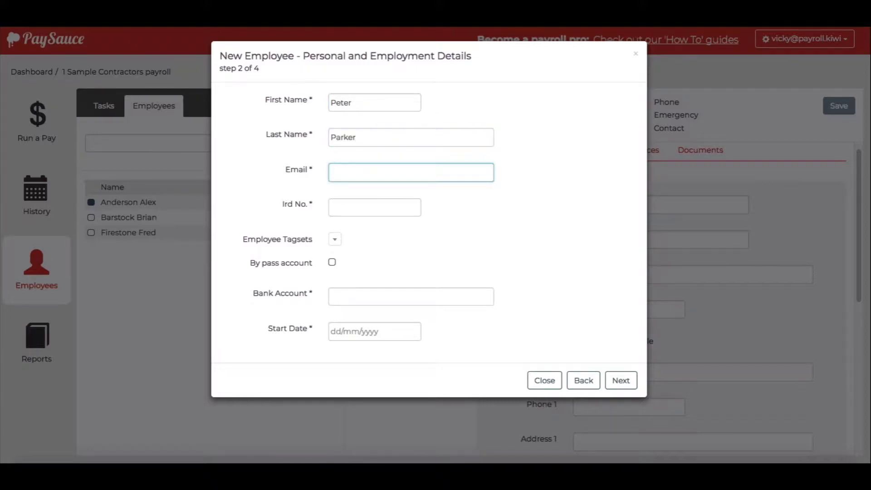
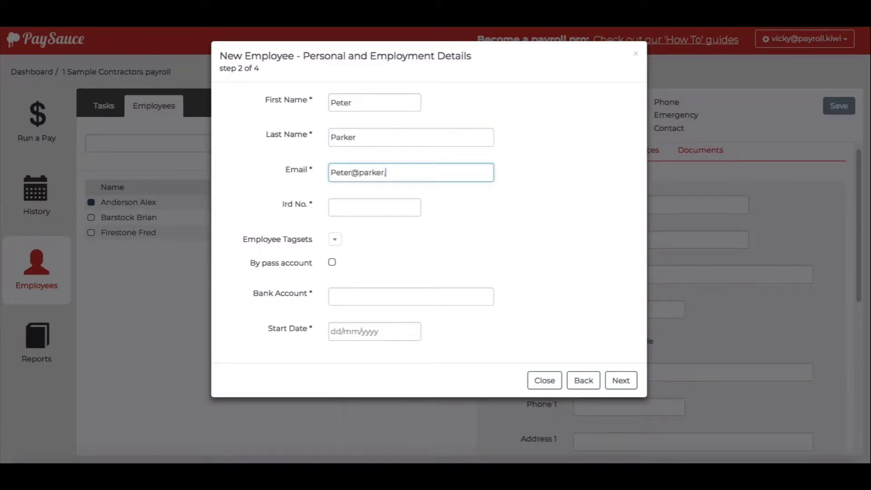
click(375, 207)
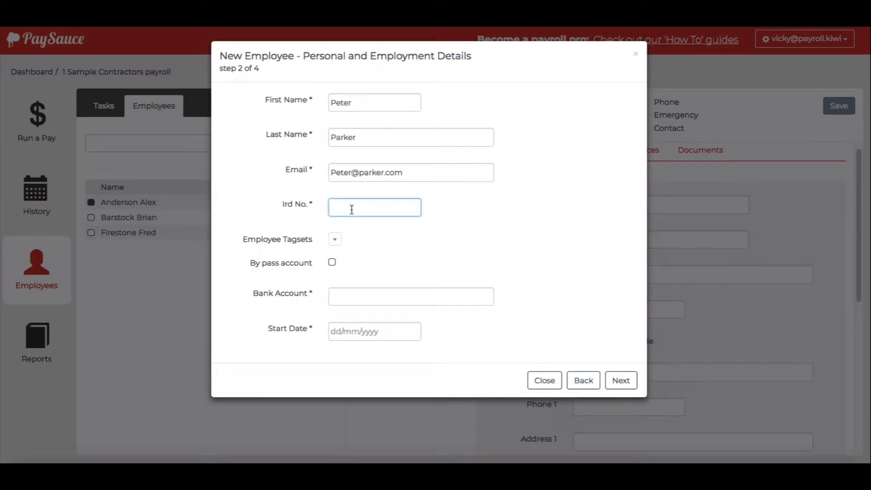
text(777-777-777)
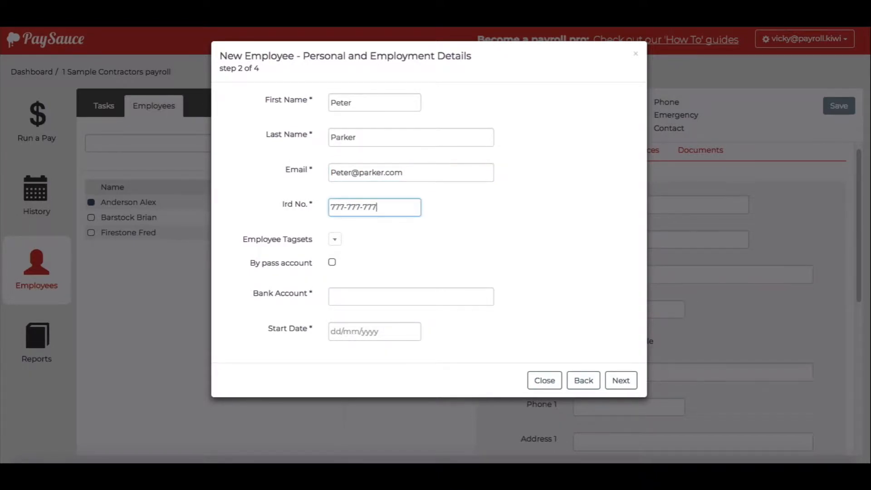
text(2)
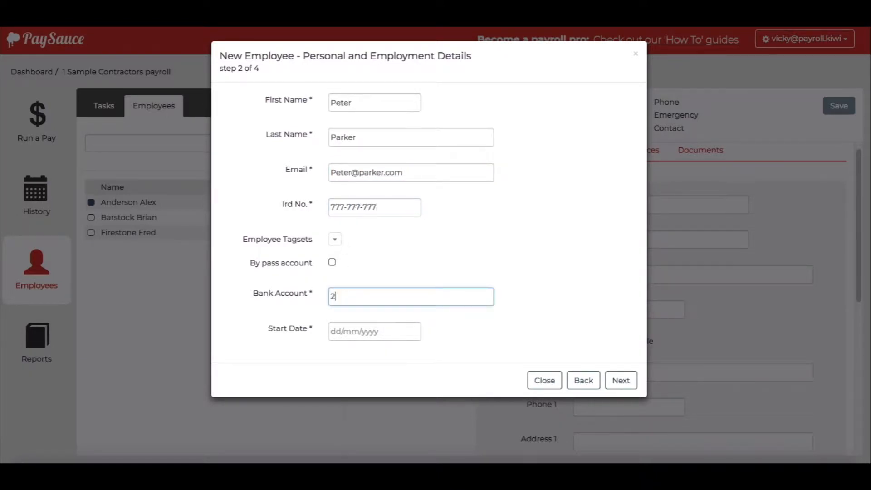
text(3-2323-2323232-323)
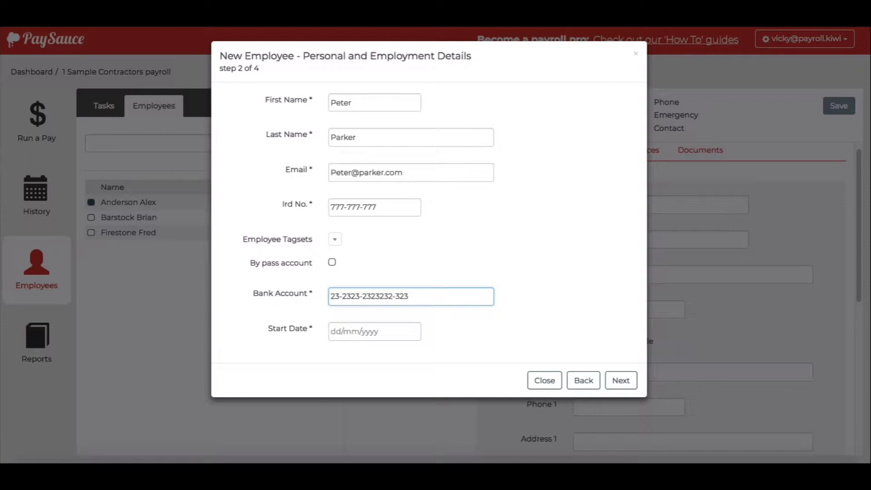
click(375, 331)
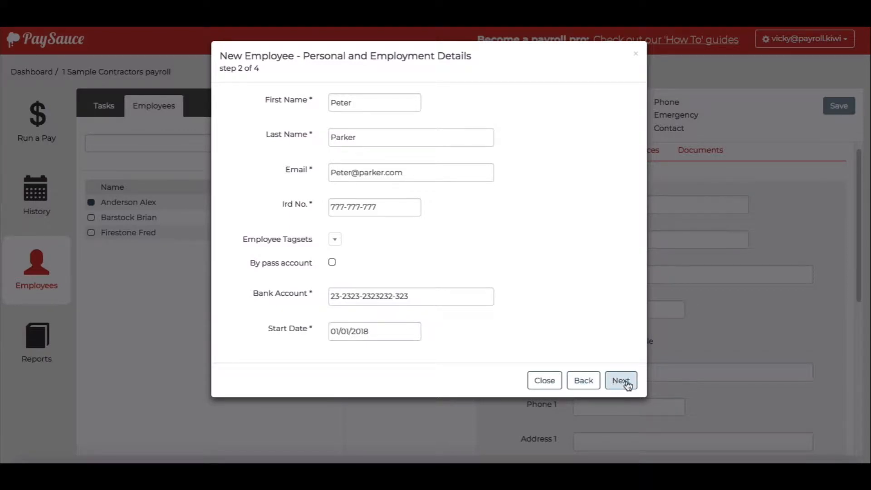
Set the employee's tax code to WT with a 20% tax rate
click(621, 381)
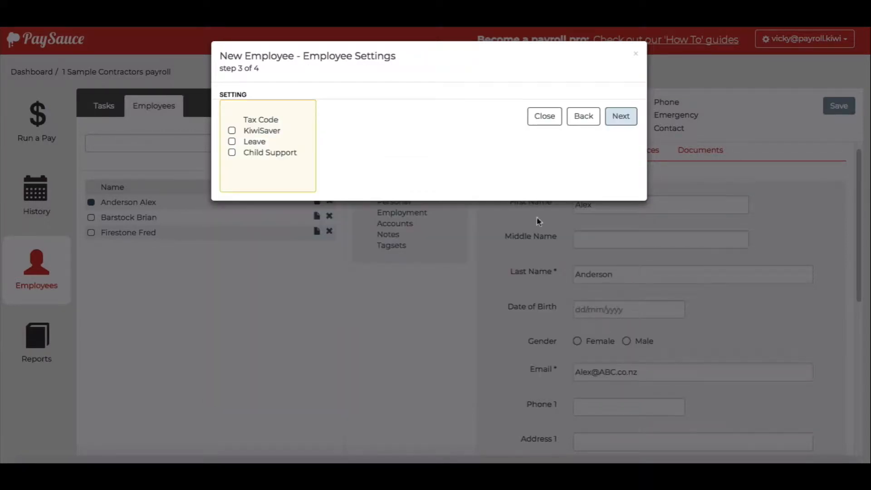
click(260, 120)
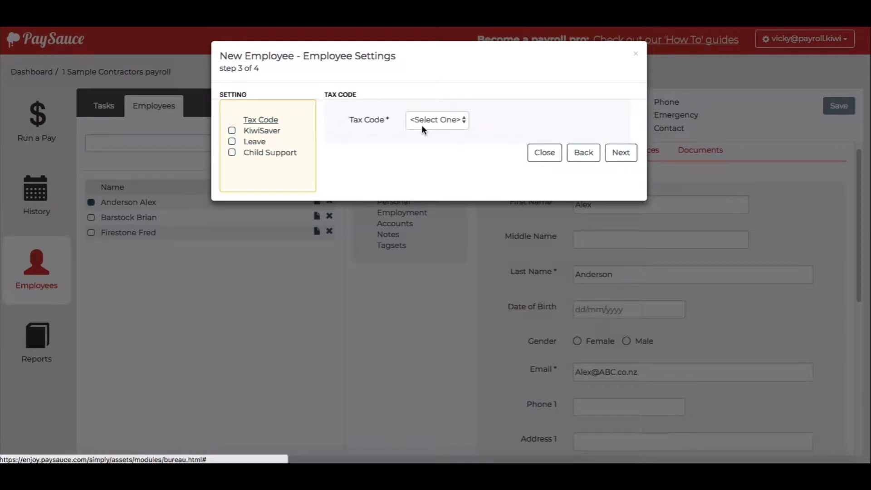
click(437, 120)
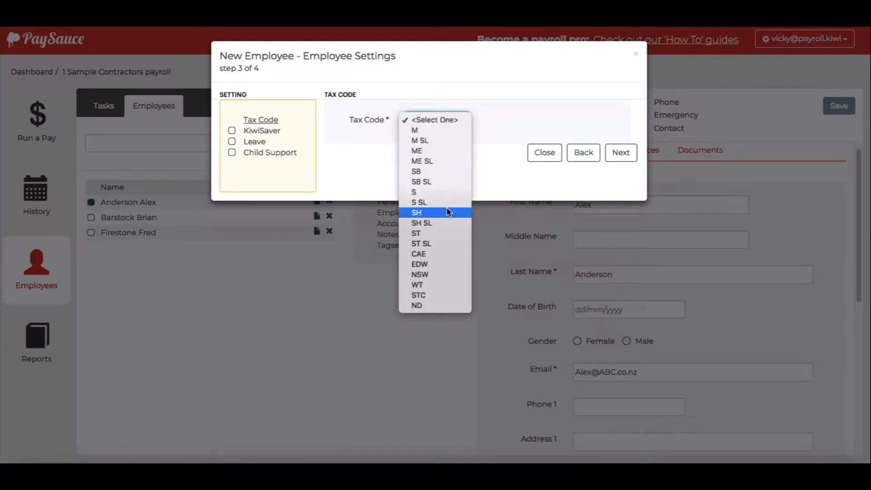
mouse_move(438, 286)
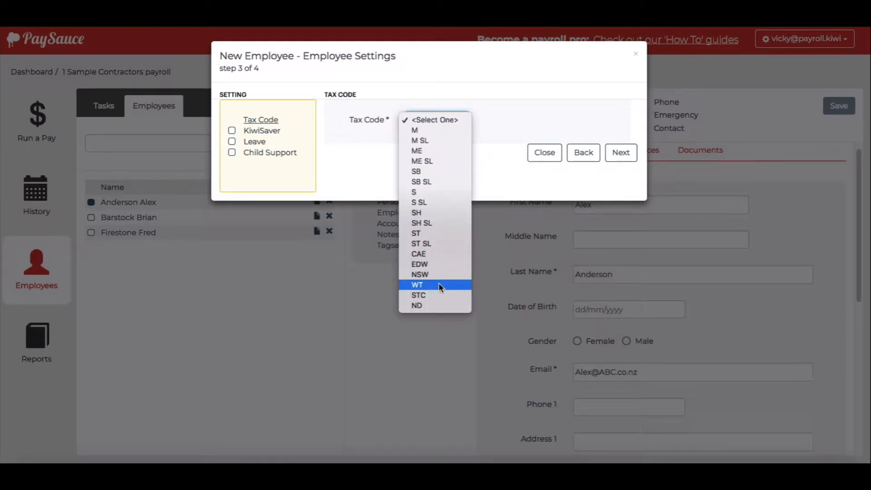
click(417, 285)
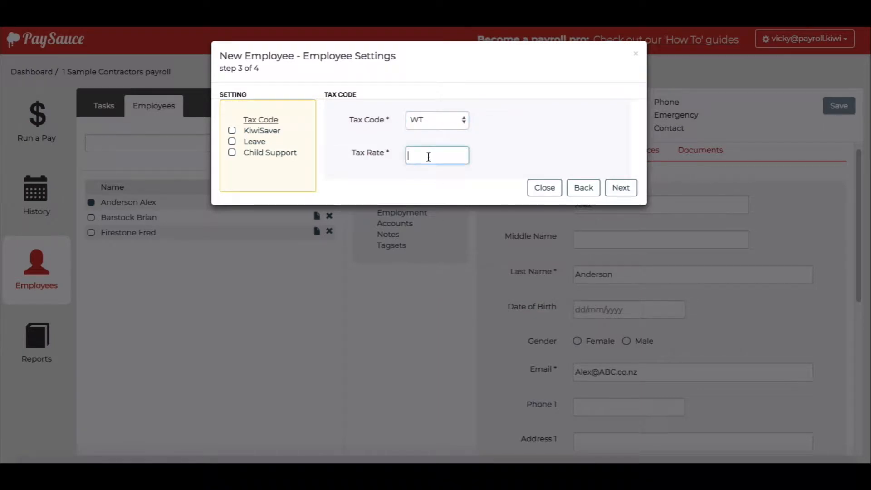
text(20)
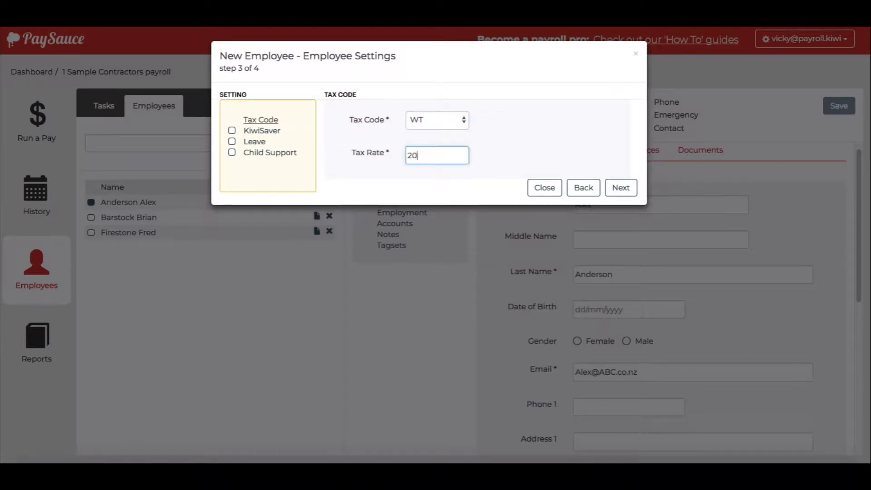
click(547, 162)
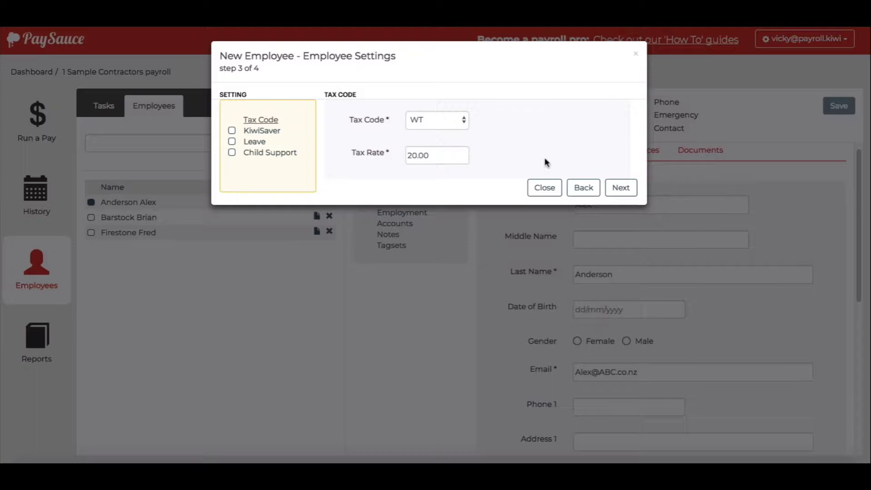
Add a Fixed Amount (+GST) payment titled 'Invoiced payment 1 (incl WT)'
click(621, 187)
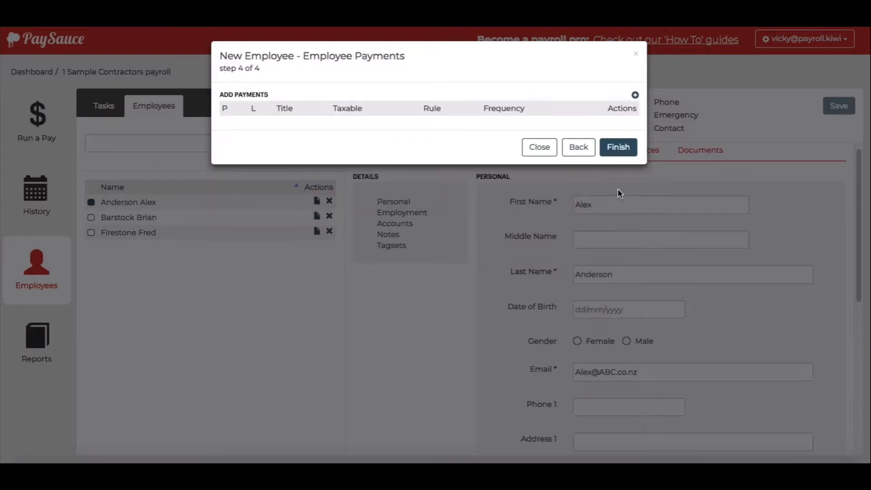
mouse_move(627, 123)
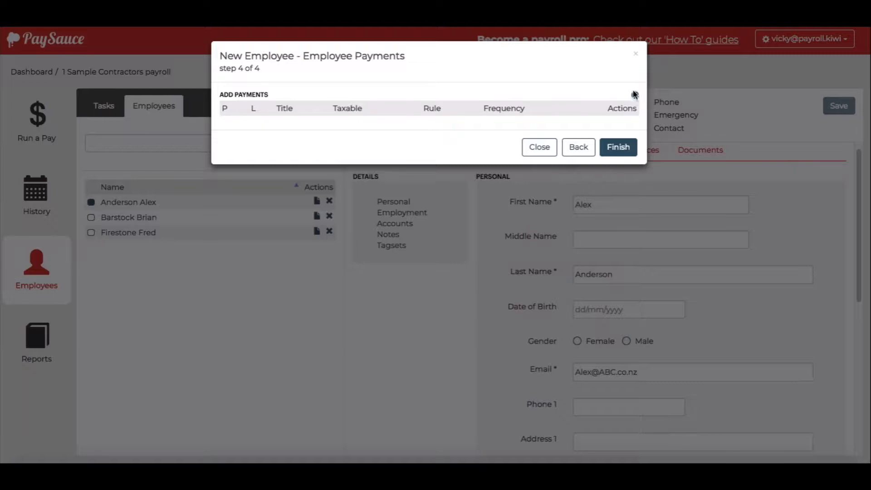
click(634, 95)
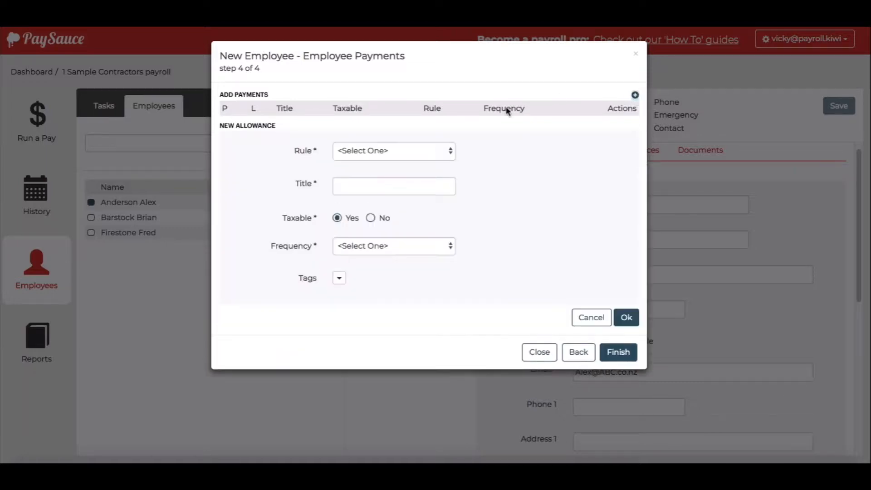
click(394, 151)
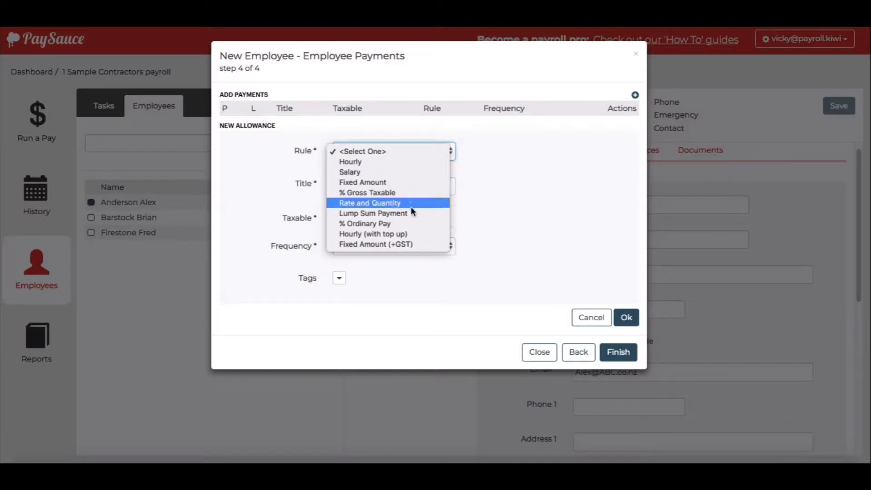
mouse_move(420, 248)
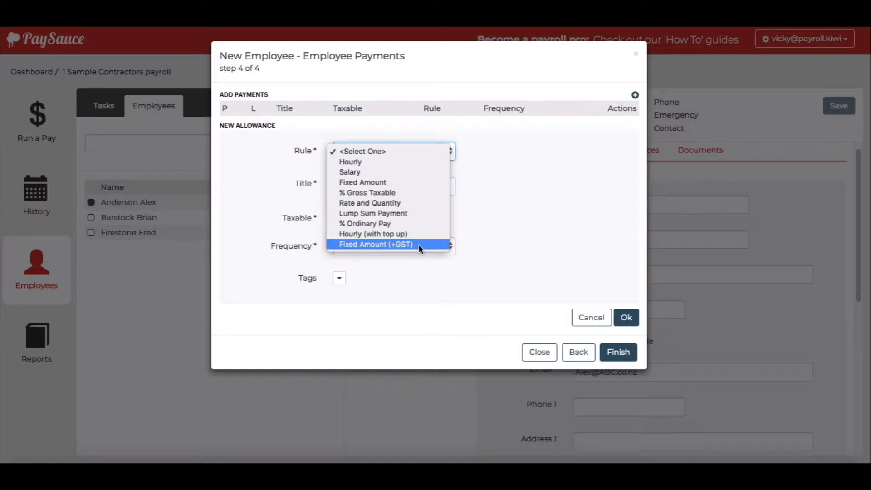
click(376, 244)
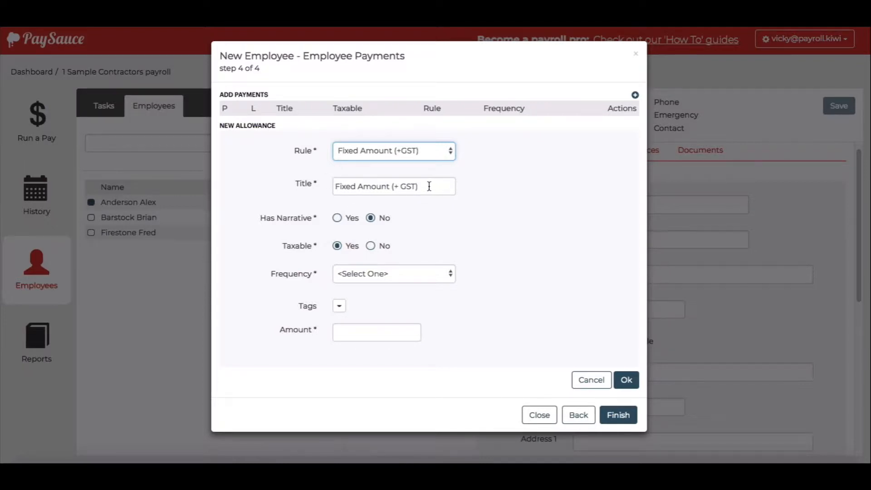
triple_click(394, 186)
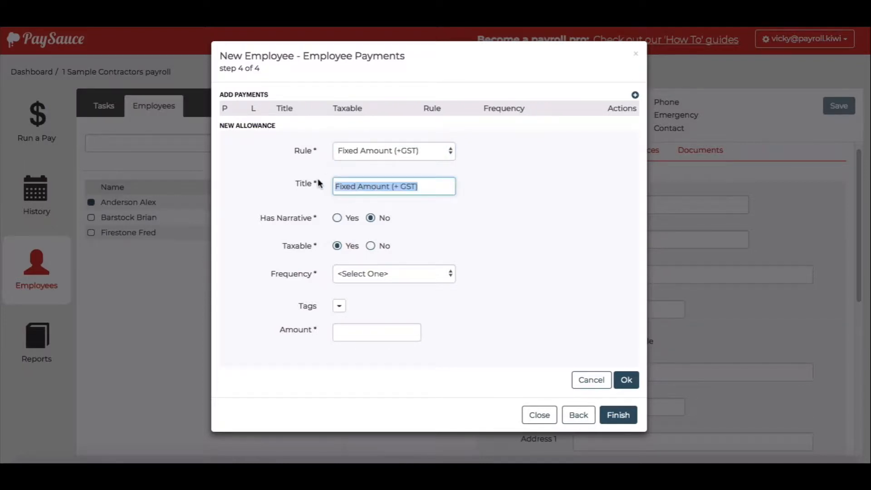
text(Invoiced payment)
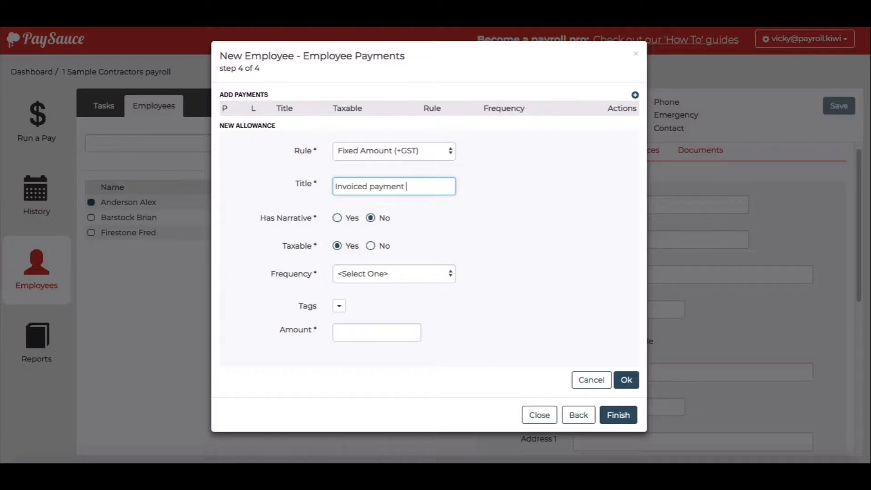
text((incl WT)
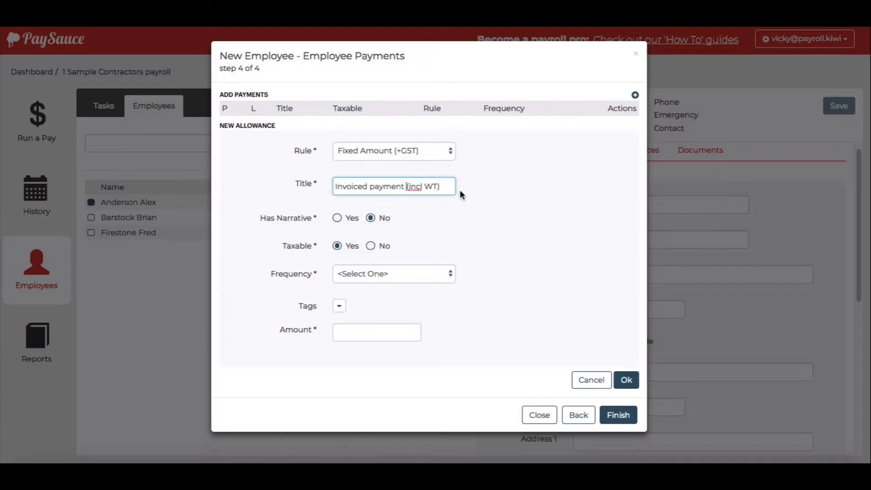
text(1)
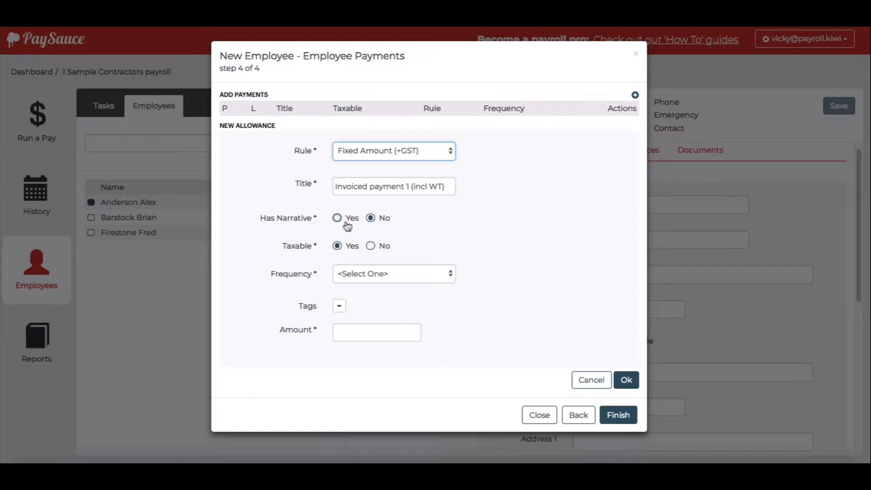
Set the payment's narrative to Yes, frequency to Variable and amount to 0
click(337, 218)
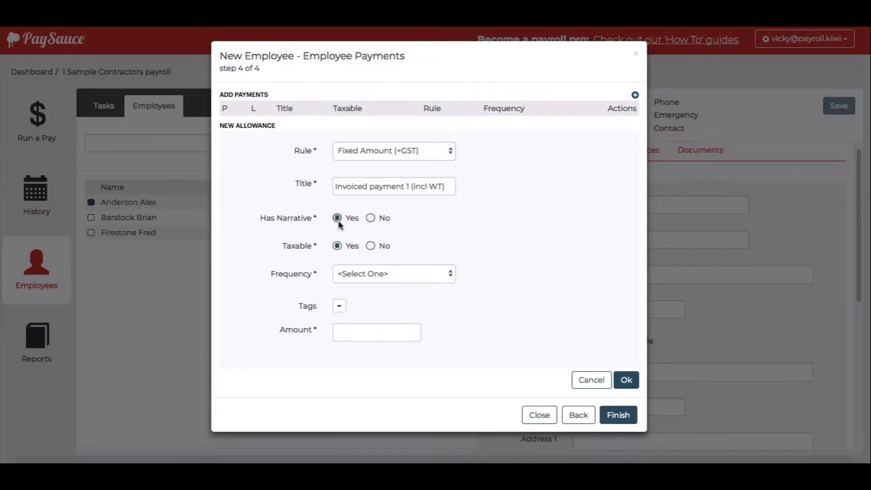
mouse_move(354, 228)
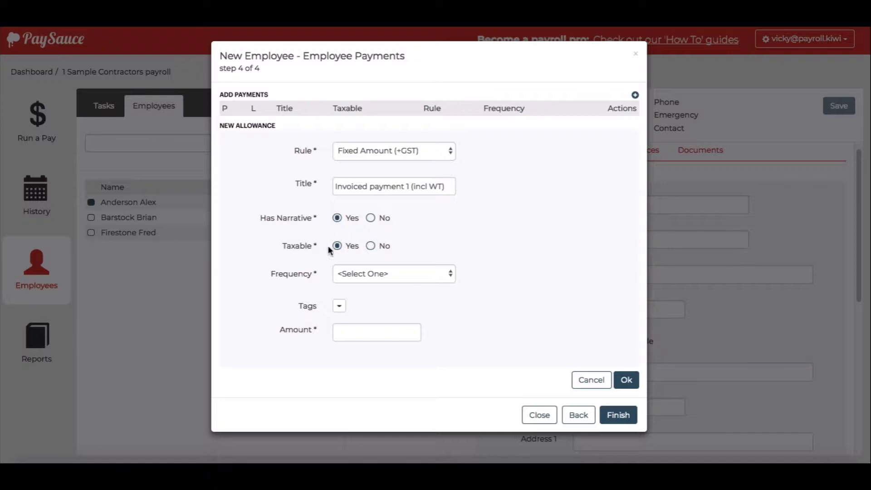
click(394, 274)
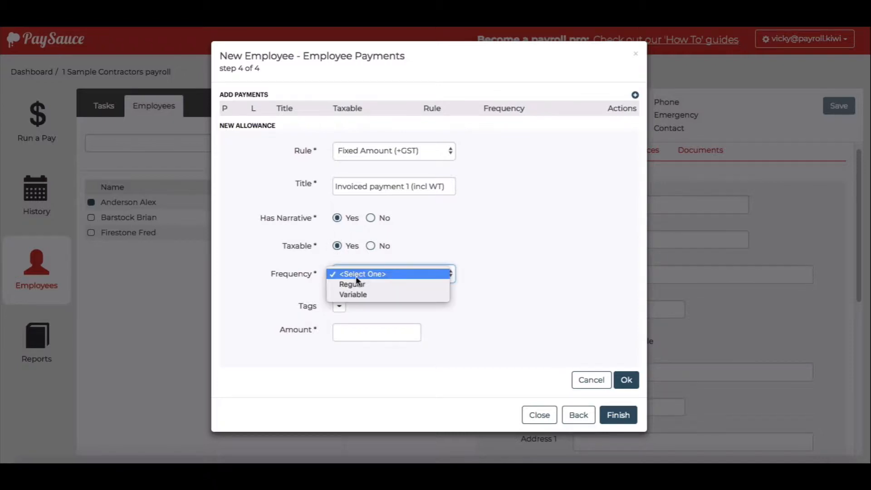
click(352, 295)
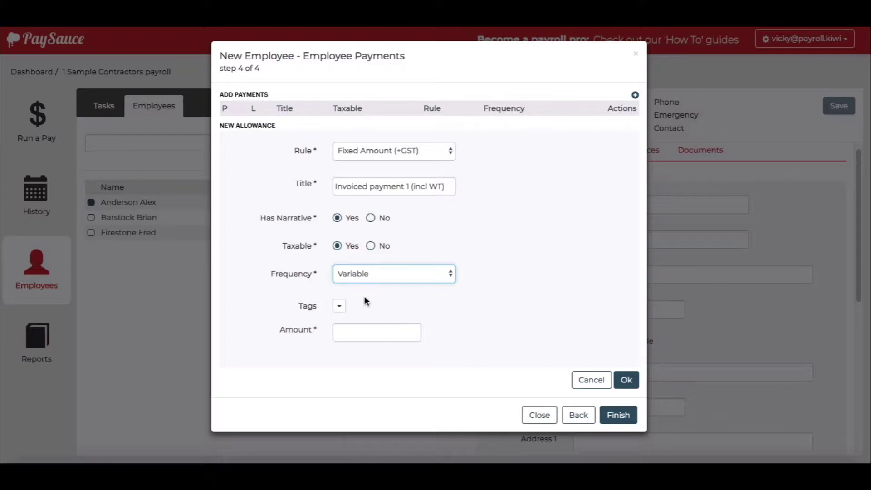
click(377, 332)
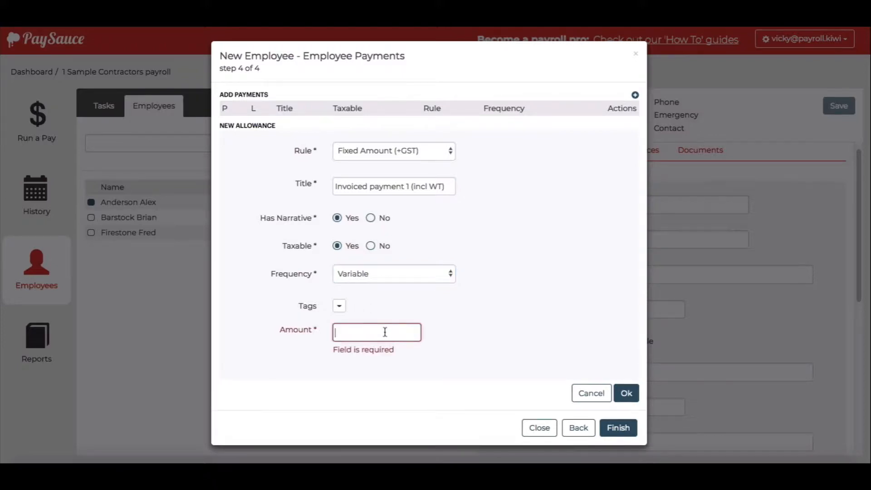
text(0)
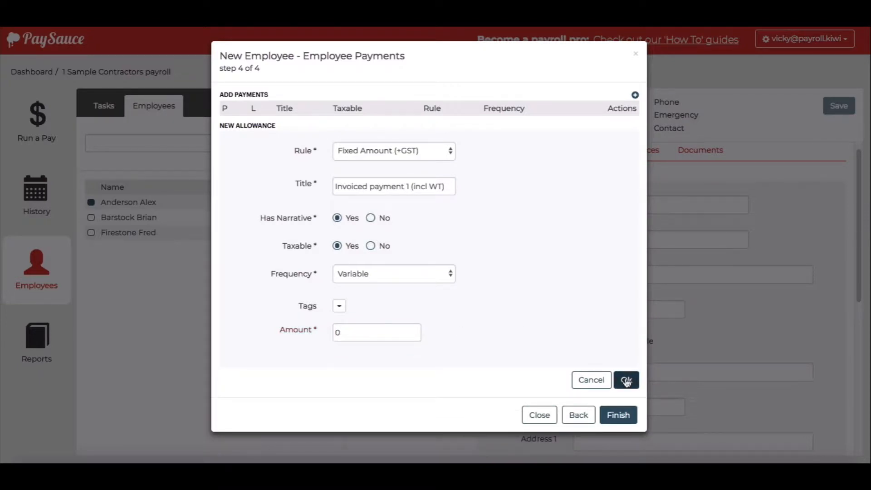
Save the first payment and add a Fixed Amount (+GST) payment titled 'Invoiced payment 2 (incl WT)'
click(627, 380)
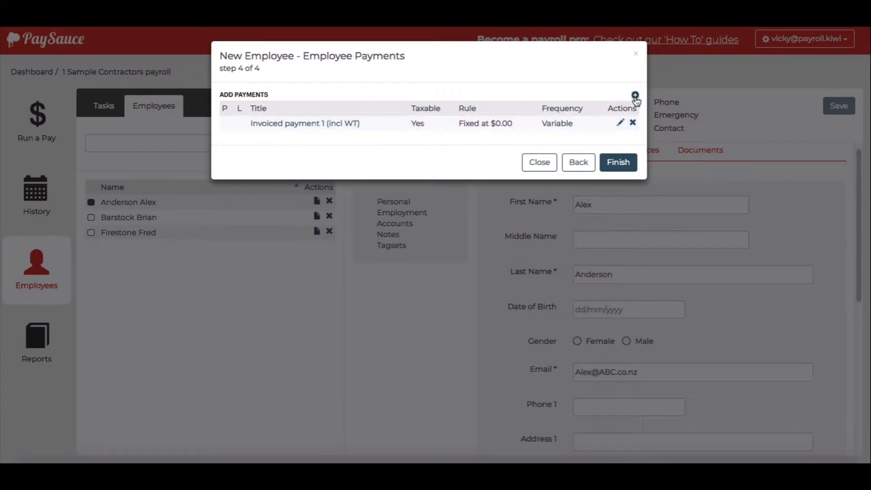
click(634, 94)
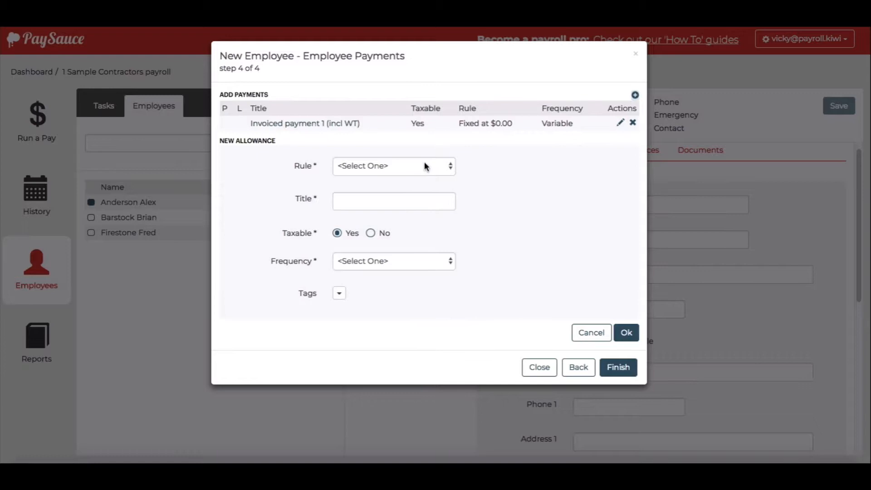
click(394, 166)
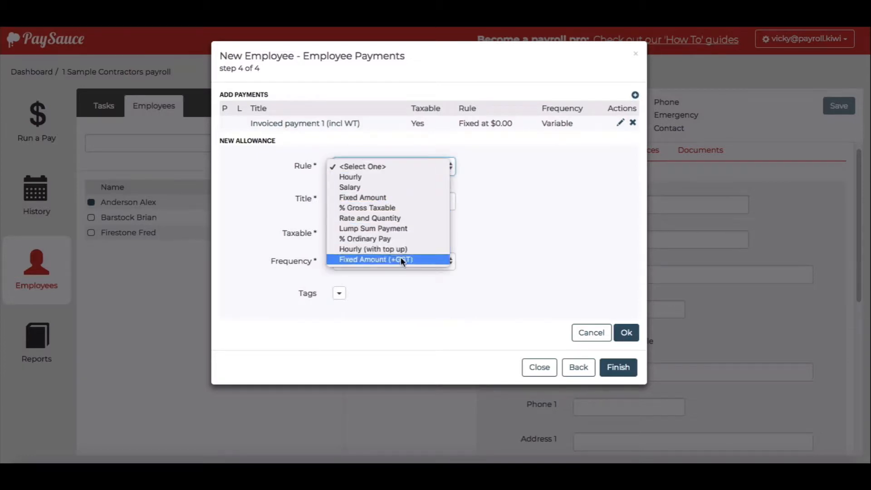
click(376, 260)
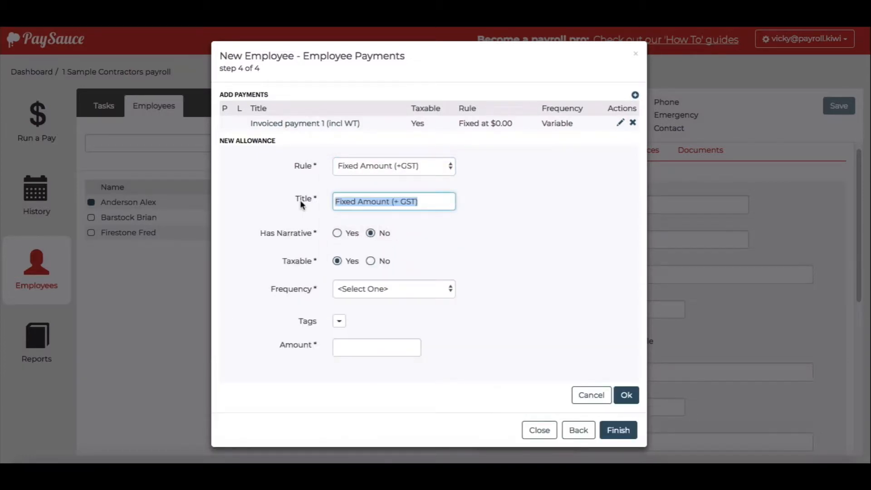
text(Invoid)
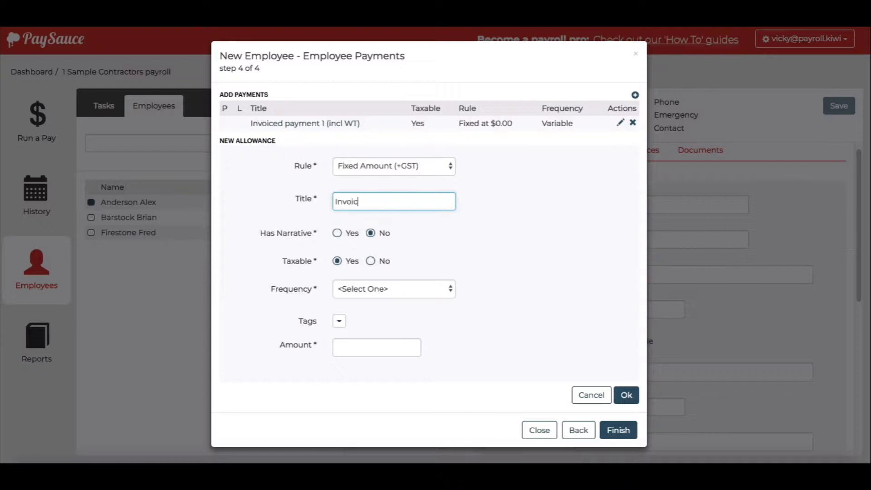
text(Invoiced payment 2)
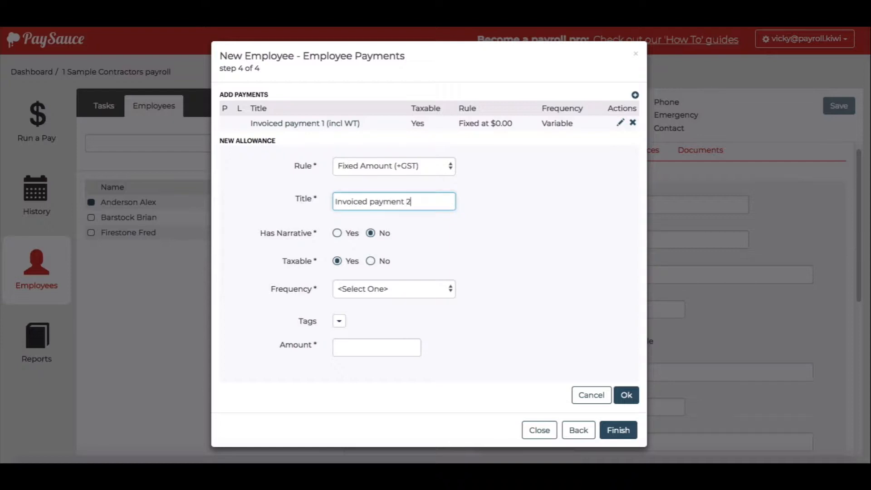
text((incl WT)
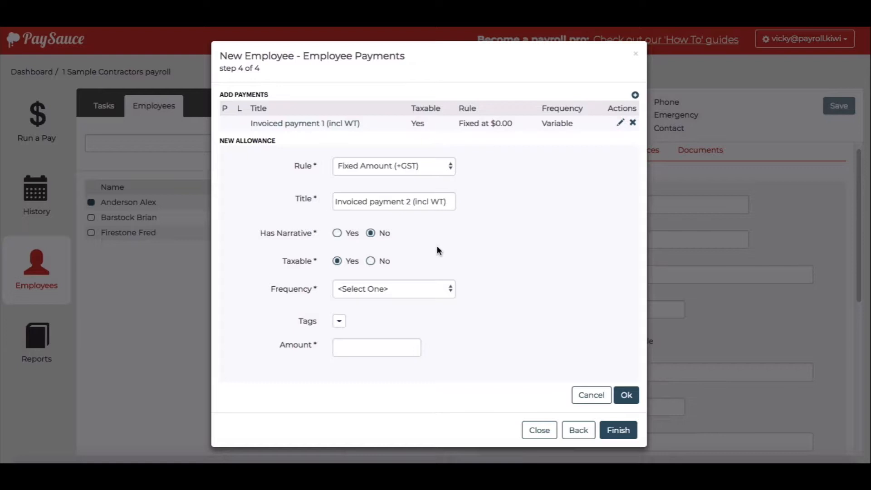
Set the second payment's narrative to Yes and frequency Variable, save it and finish creating Peter Parker
click(337, 233)
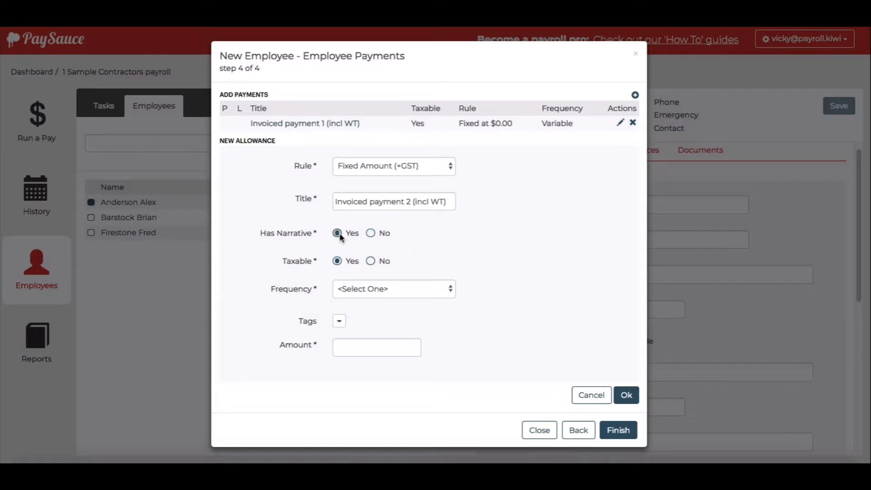
click(394, 289)
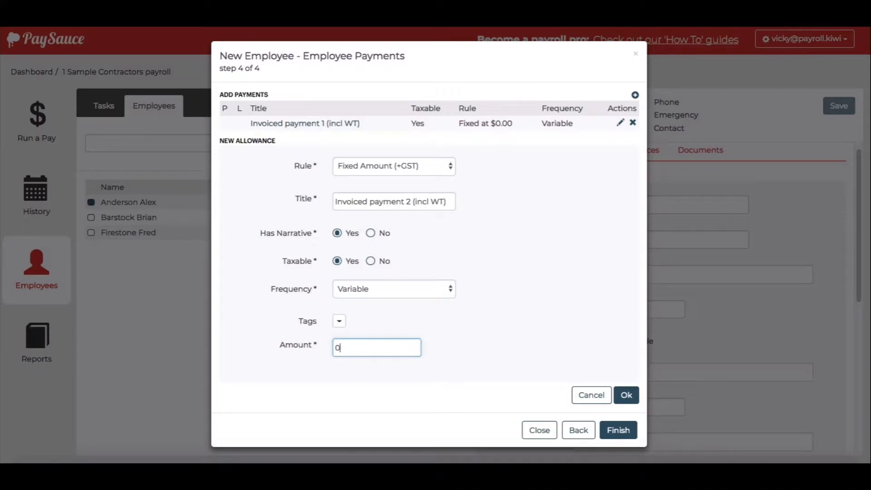
click(627, 395)
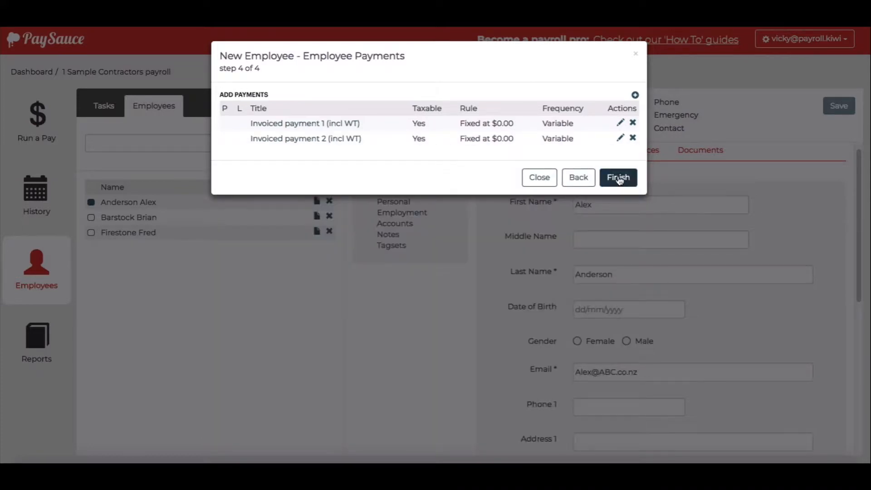
click(618, 178)
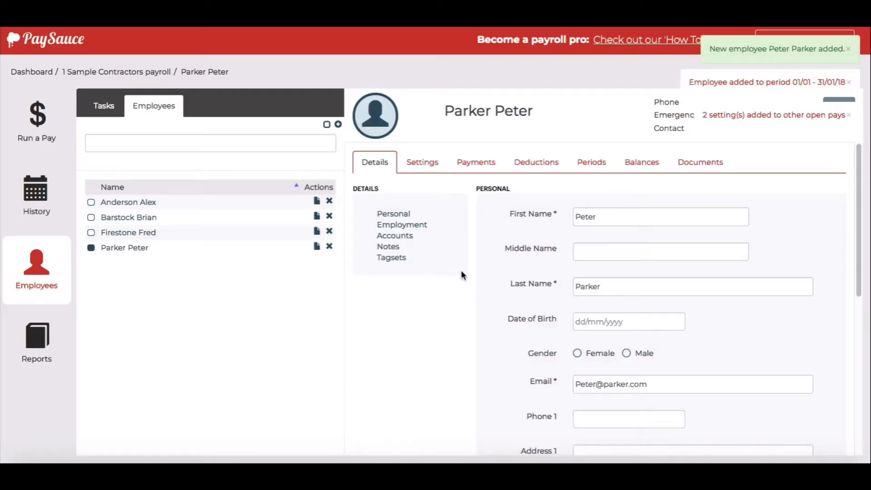
mouse_move(39, 117)
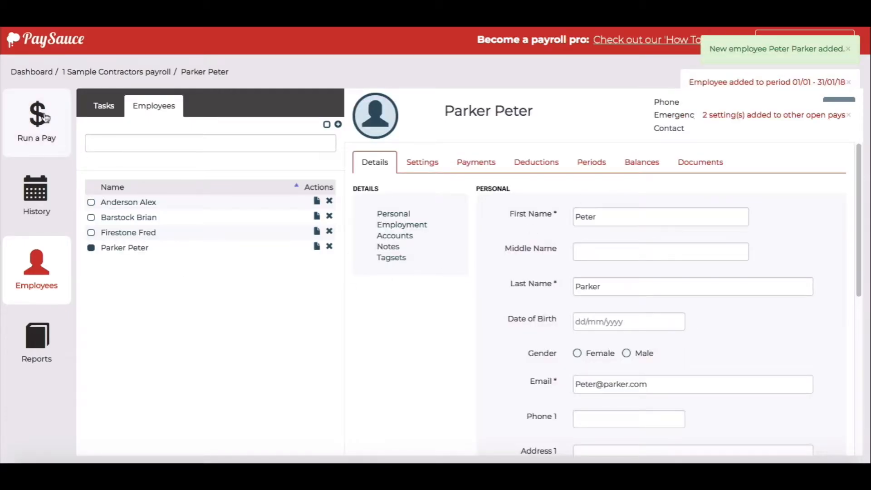
click(36, 117)
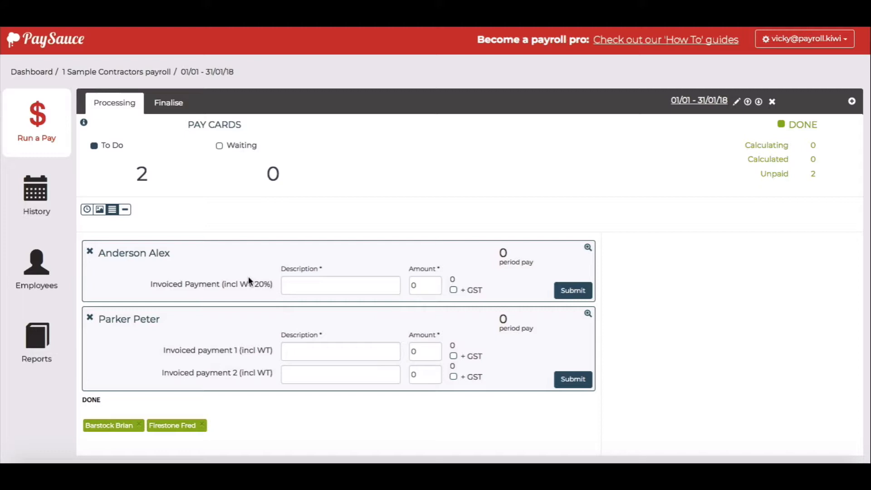
mouse_move(226, 385)
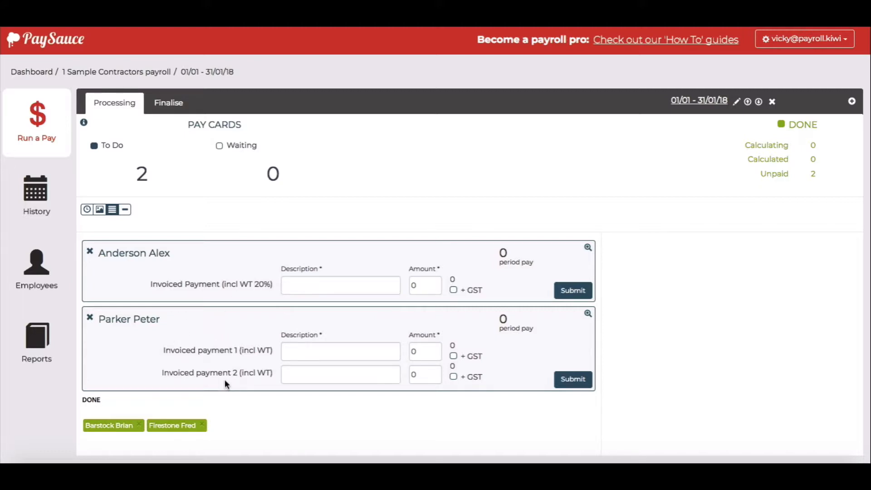
mouse_move(152, 426)
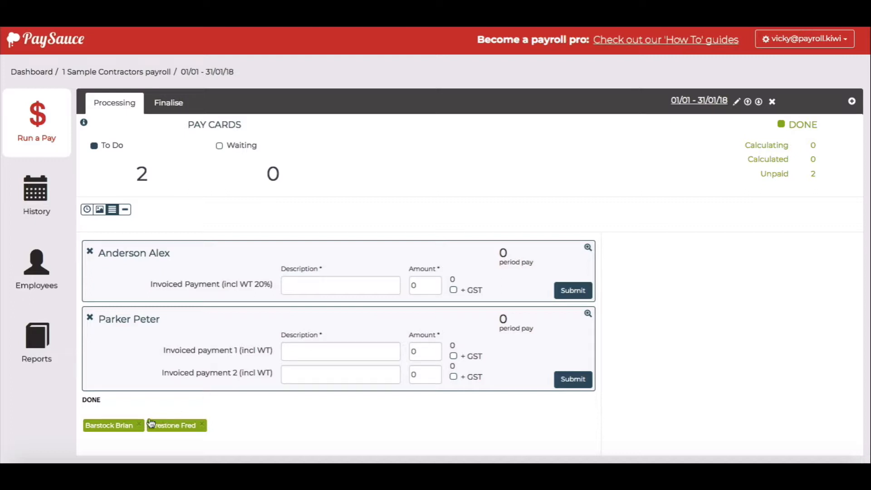
mouse_move(154, 374)
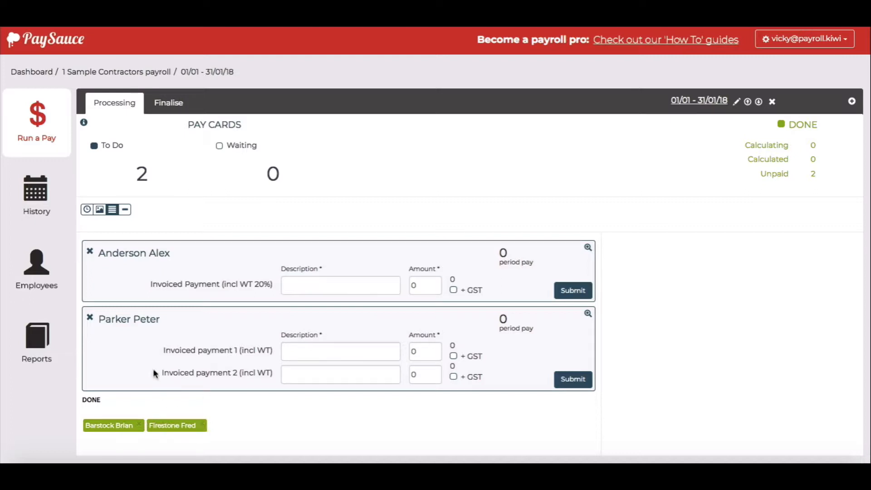
mouse_move(168, 267)
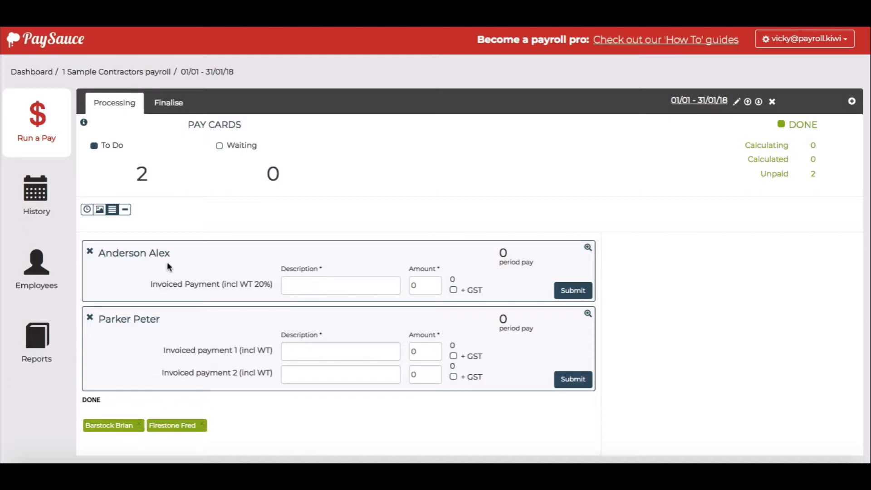
mouse_move(162, 275)
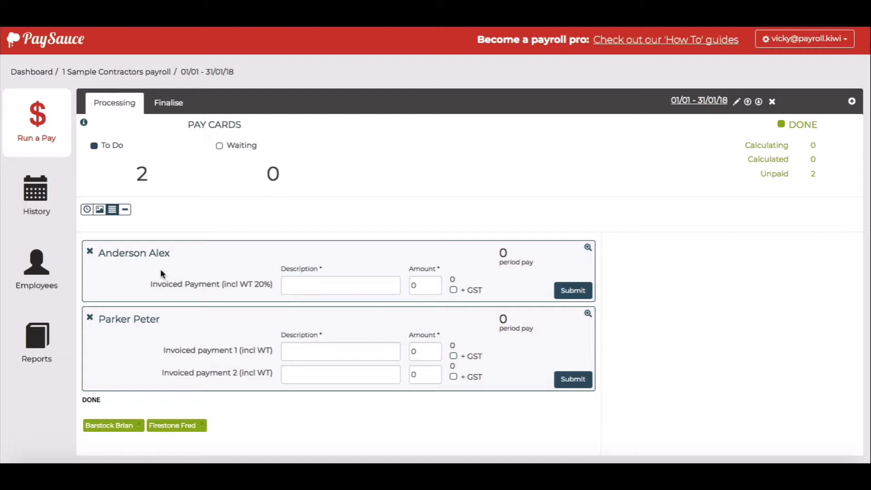
mouse_move(91, 253)
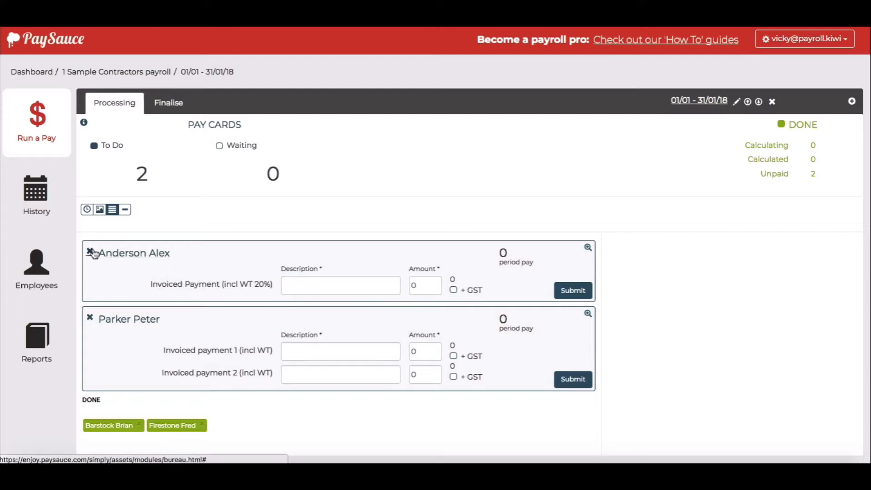
click(91, 253)
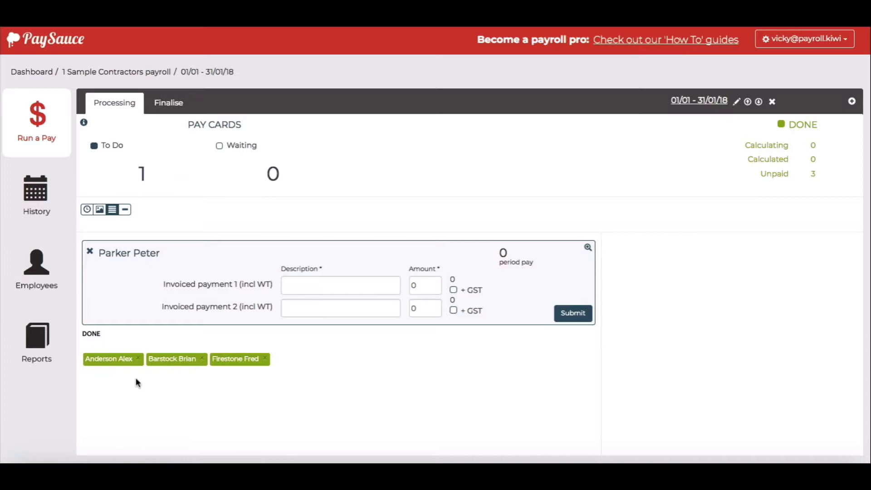
mouse_move(272, 359)
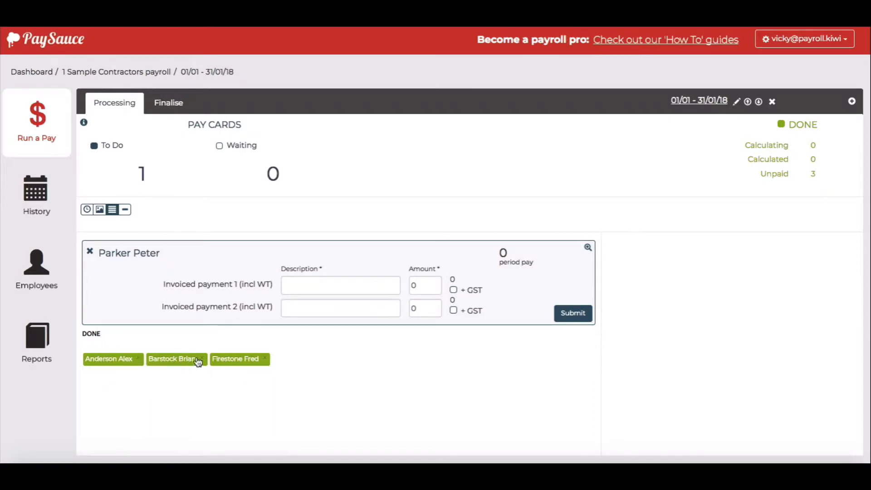
mouse_move(195, 301)
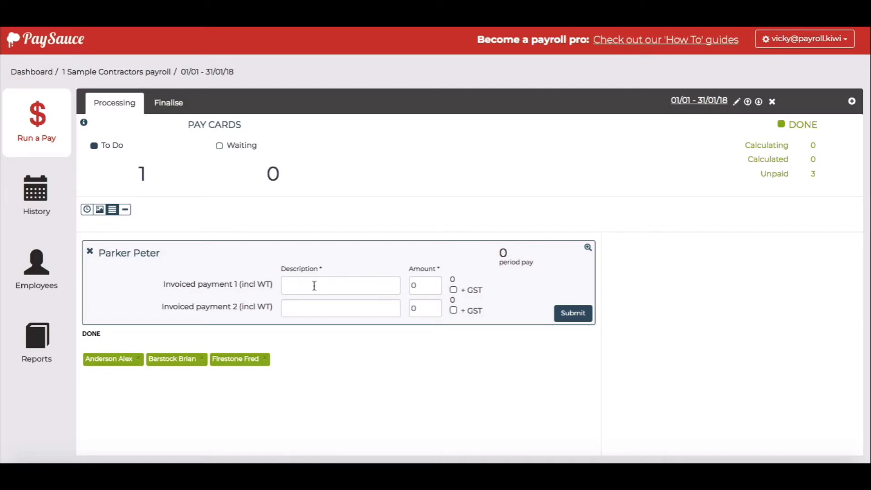
Enter Invoice 1234 for 1000 in Invoiced payment 1 and review the $800 net calculation
text(Invoice 1234)
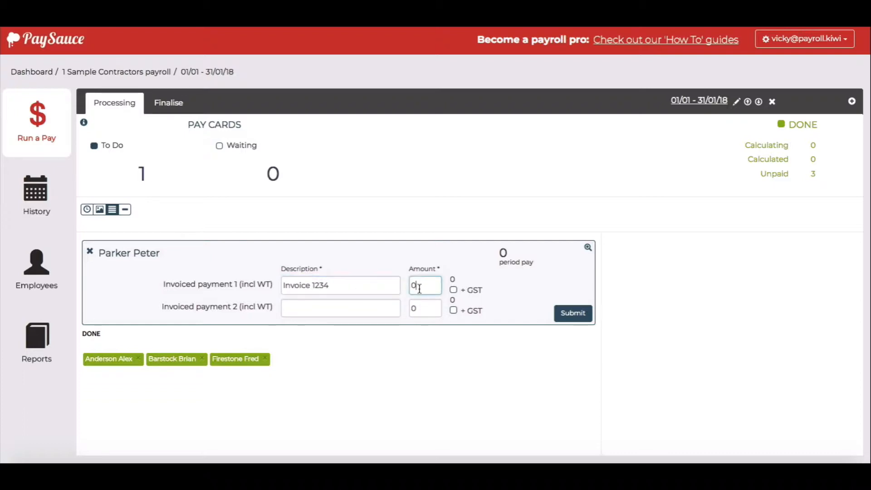
text(1000)
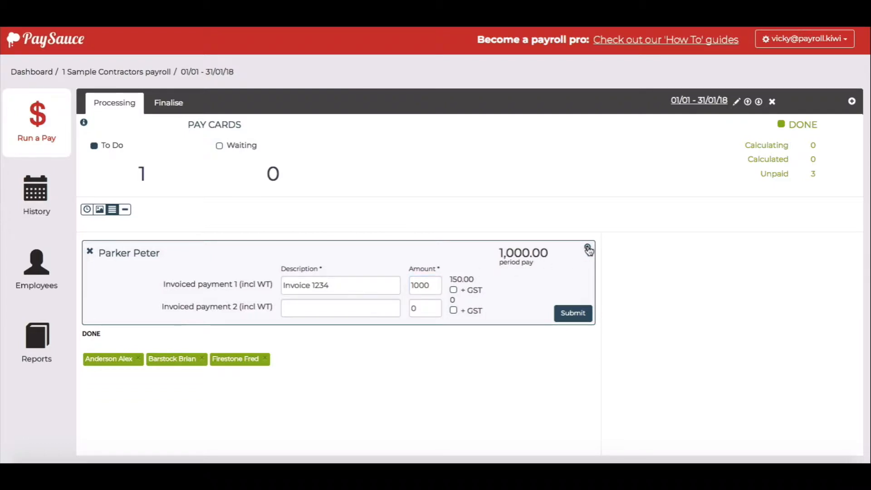
click(588, 247)
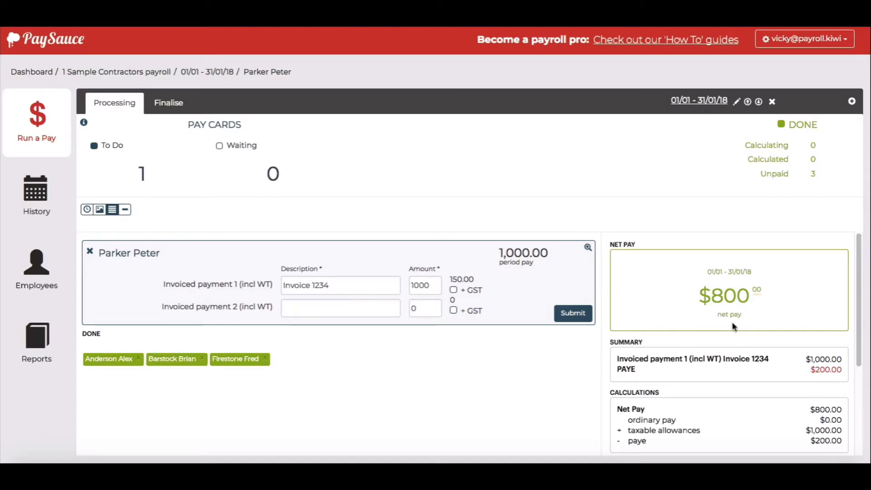
scroll(down, 3)
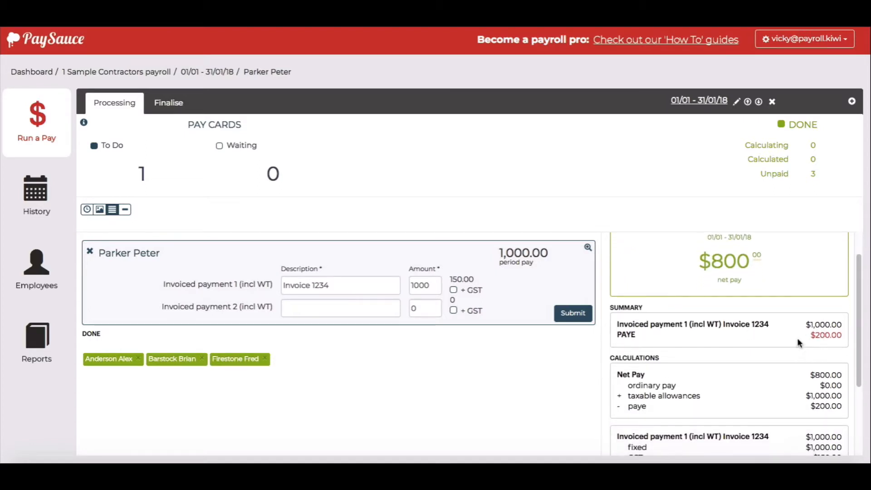
scroll(down, 3)
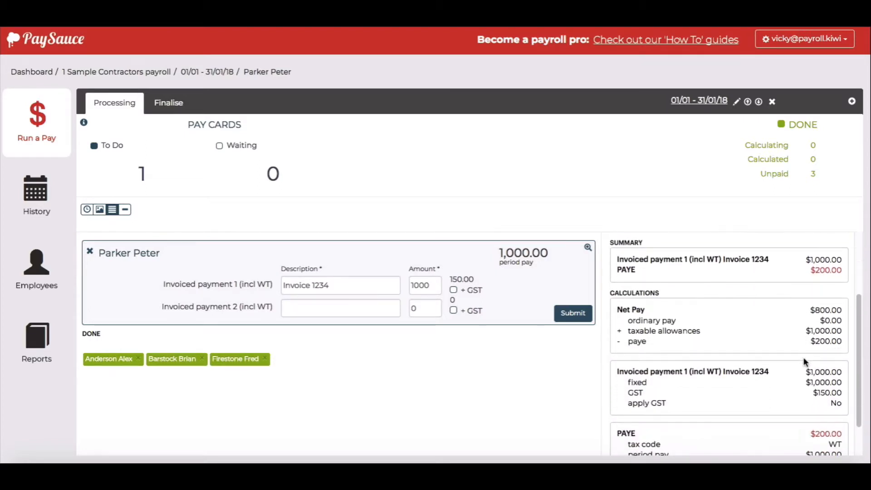
scroll(down, 3)
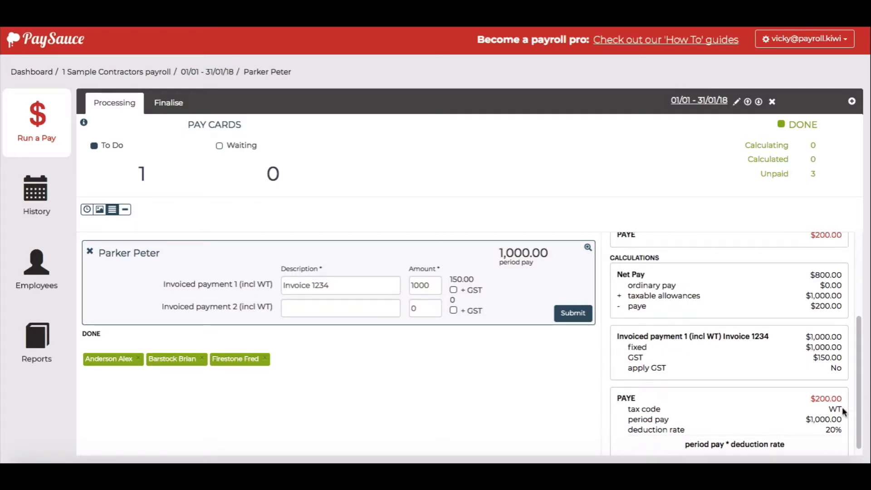
mouse_move(805, 432)
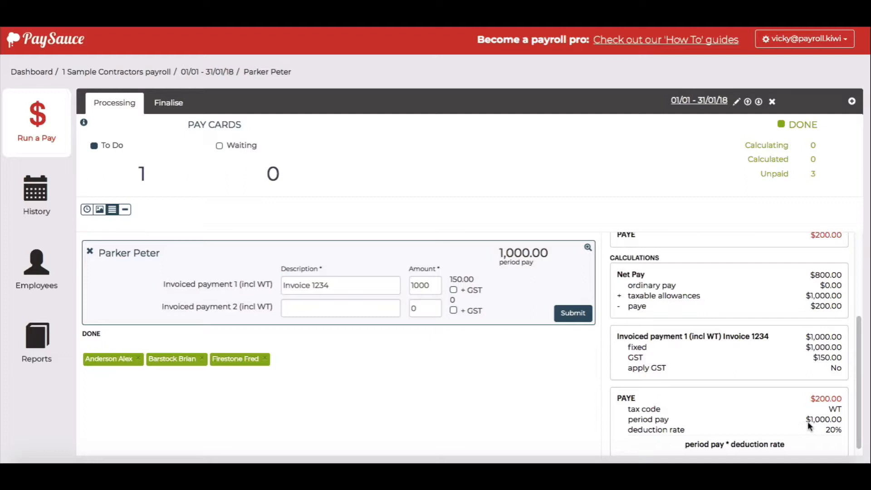
mouse_move(815, 419)
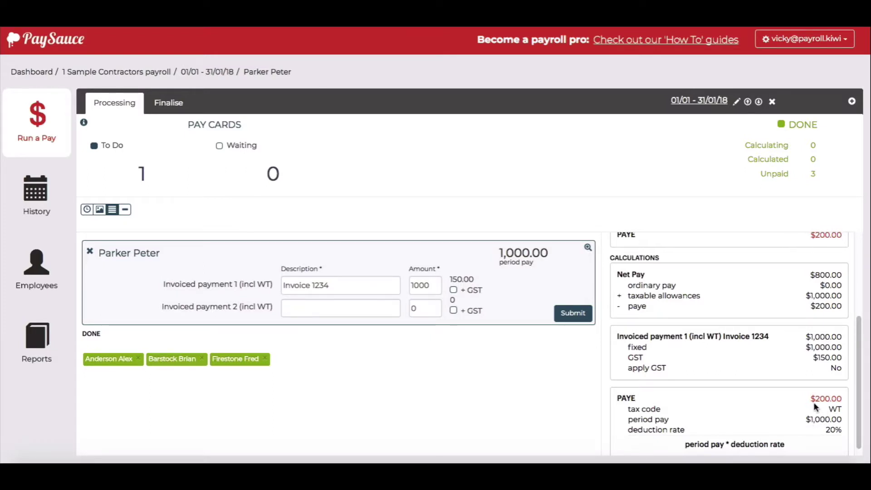
mouse_move(776, 433)
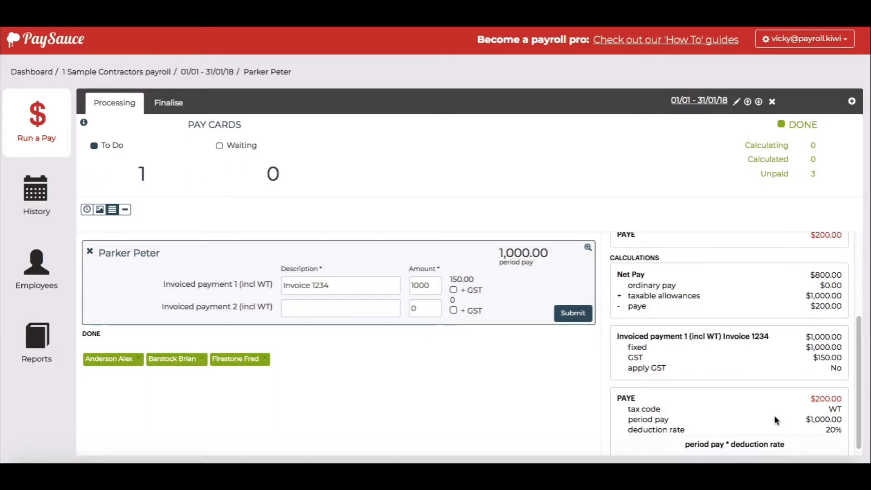
mouse_move(750, 419)
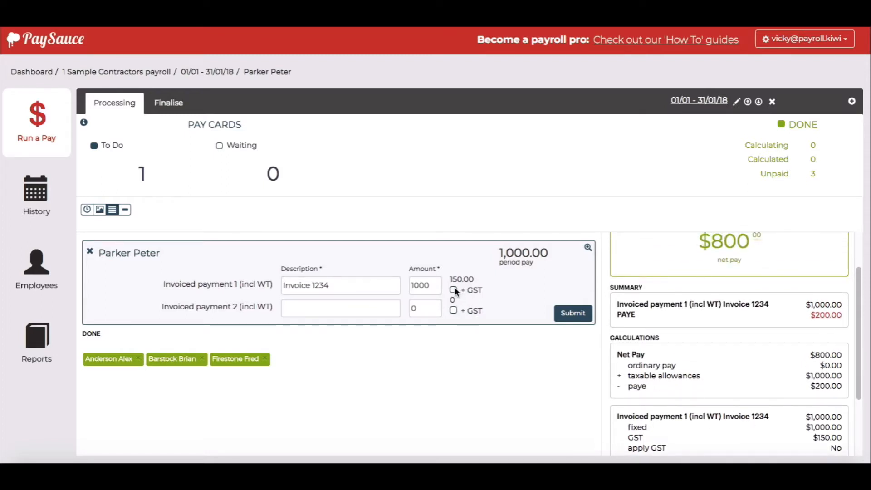
Apply GST to Invoiced payment 1, raising period pay to 1,150.00 and net pay to $950
click(453, 290)
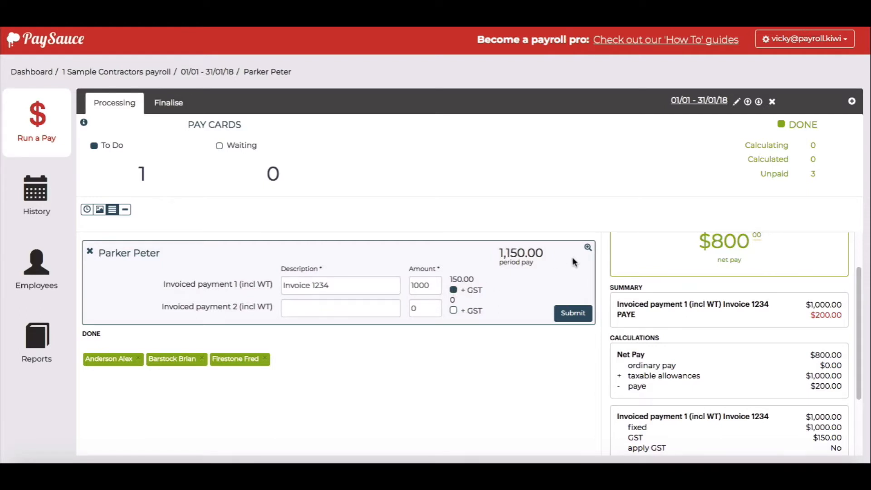
mouse_move(568, 267)
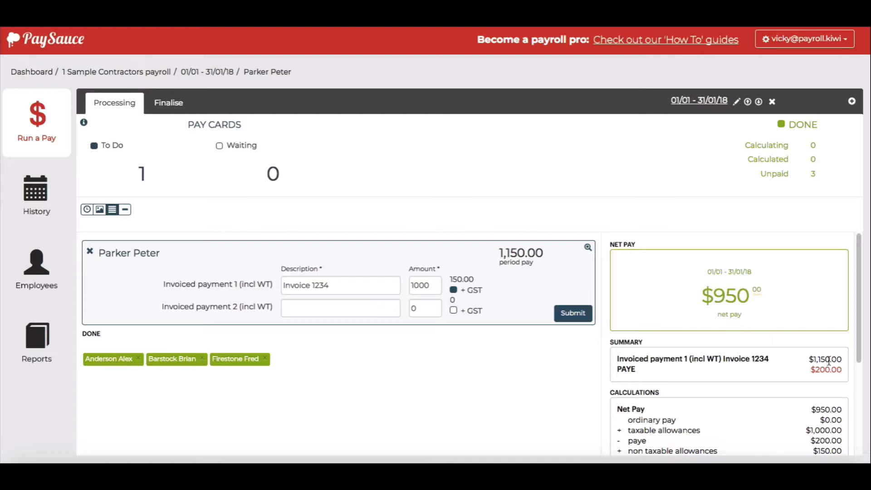
scroll(down, 3)
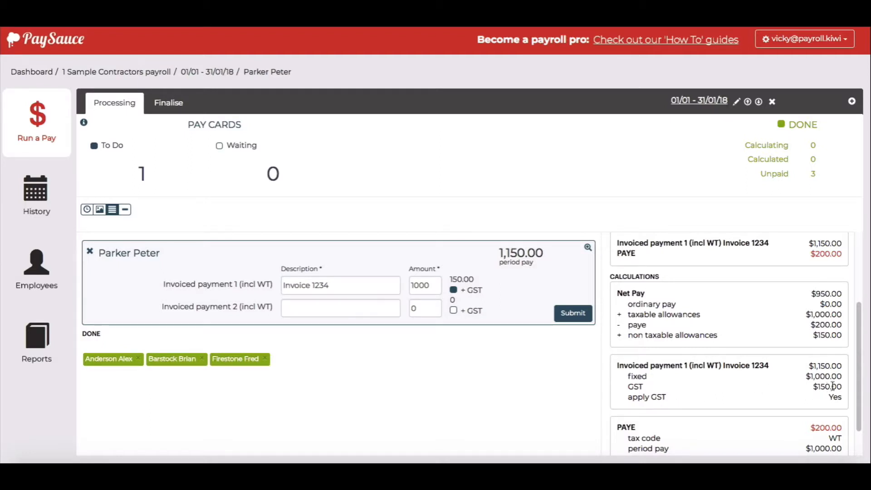
mouse_move(765, 404)
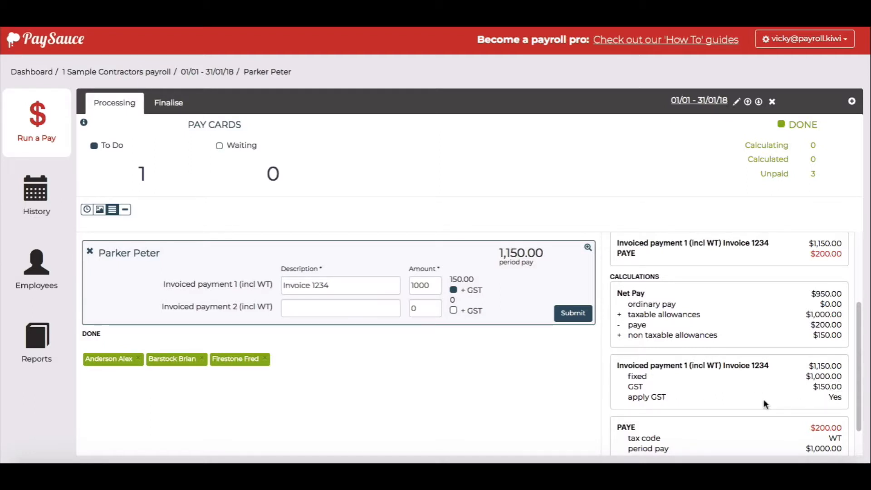
mouse_move(349, 322)
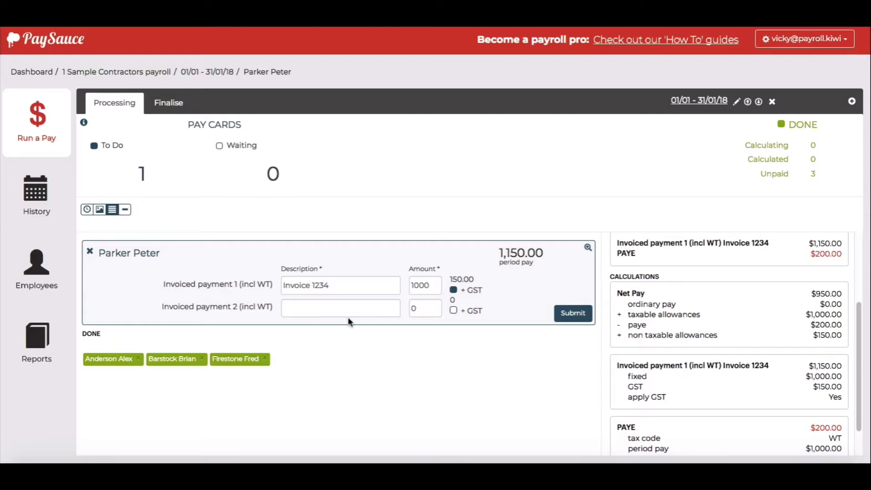
Enter Invoice 1235 for 2000 in Invoiced payment 2
text(Invoice 123)
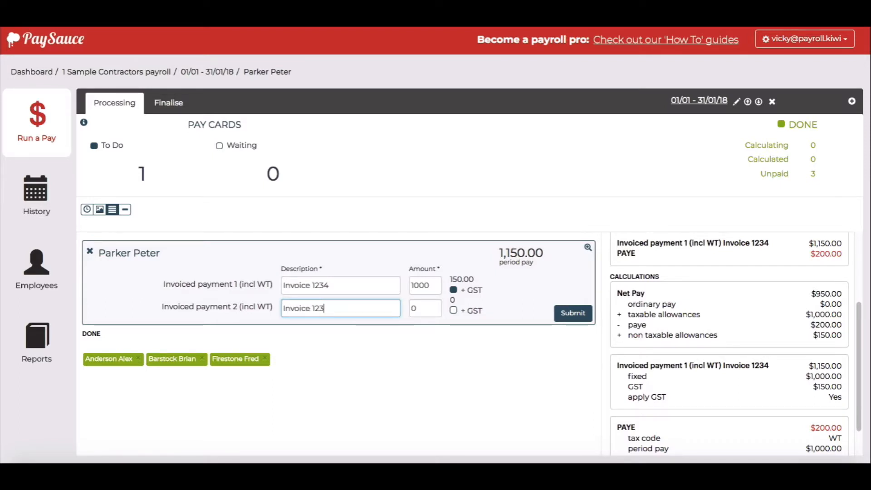
text(5)
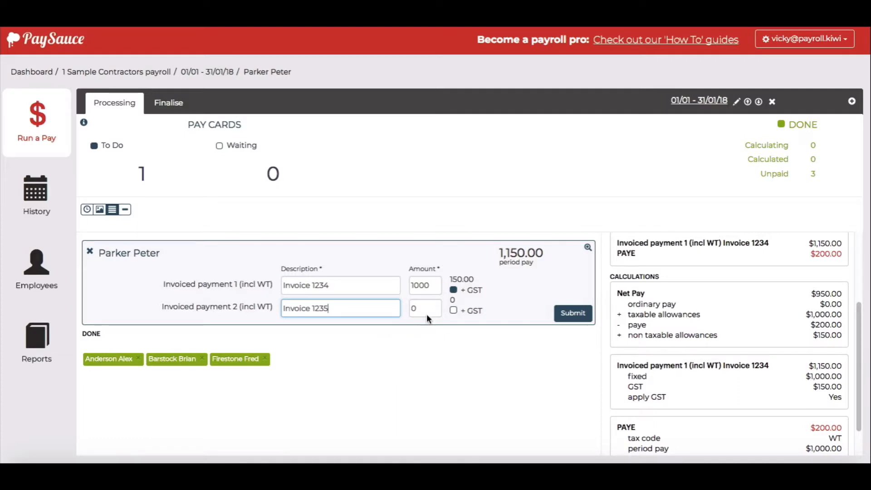
click(426, 308)
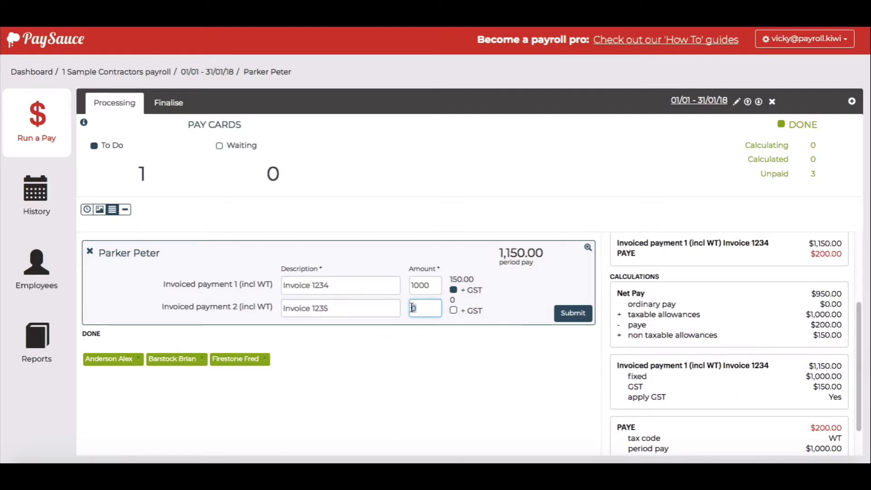
text(2000)
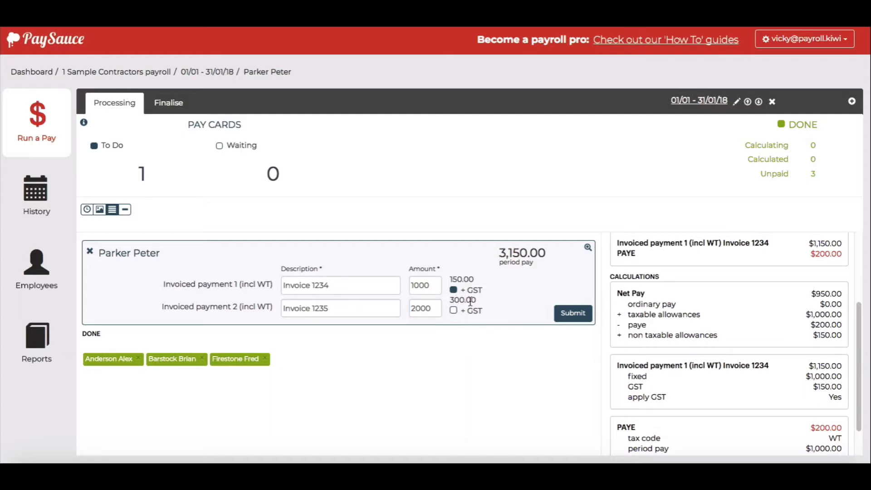
mouse_move(458, 325)
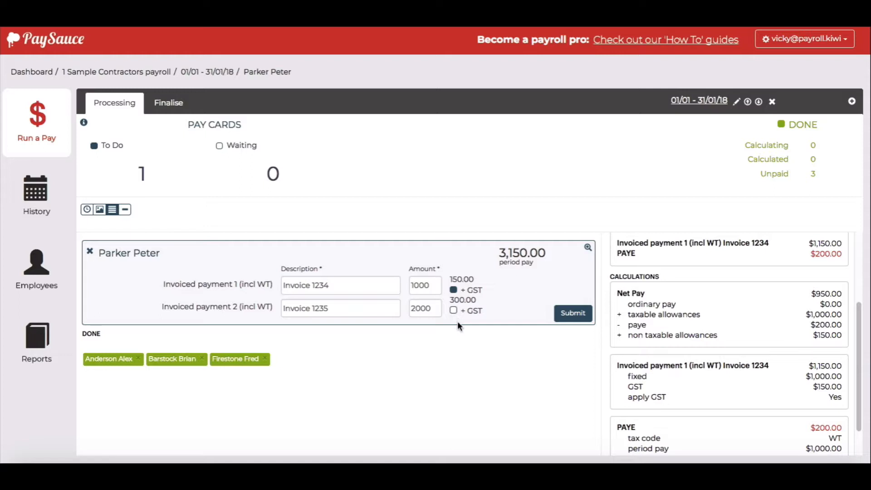
Apply GST to Invoiced payment 2 and review the 3,450.00 period pay and $2,850 net calculation
click(453, 310)
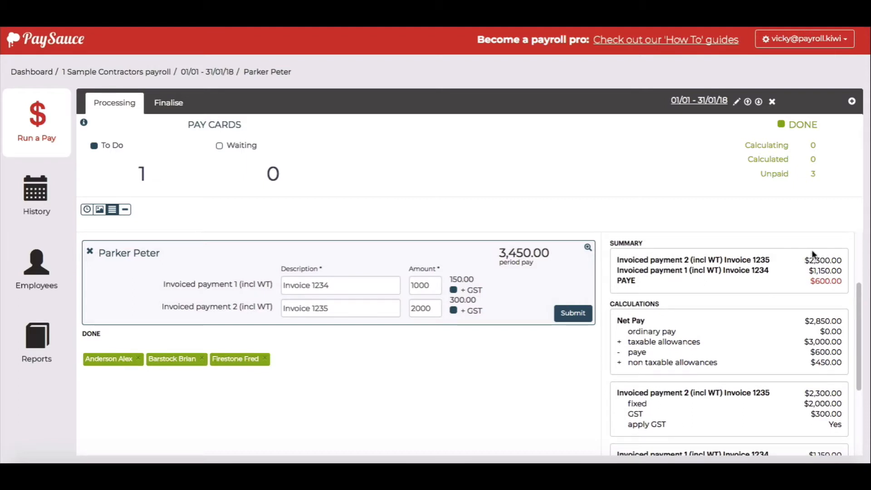
scroll(down, 3)
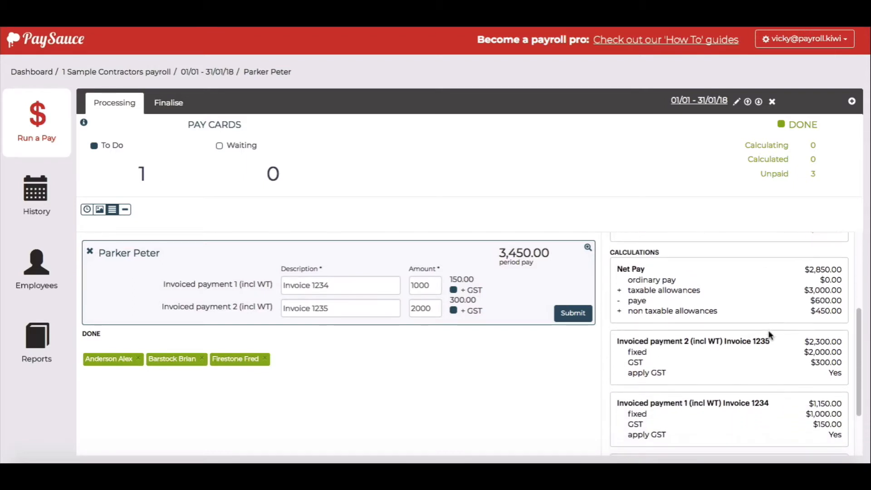
right_click(770, 336)
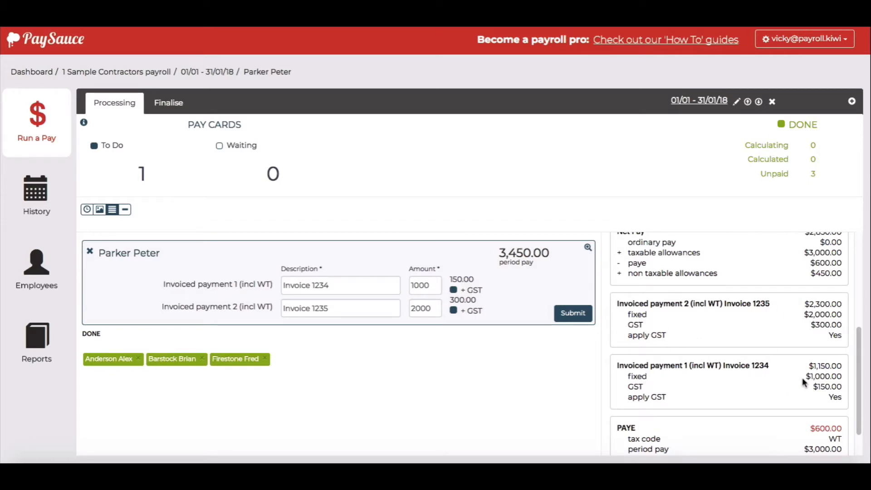
mouse_move(769, 395)
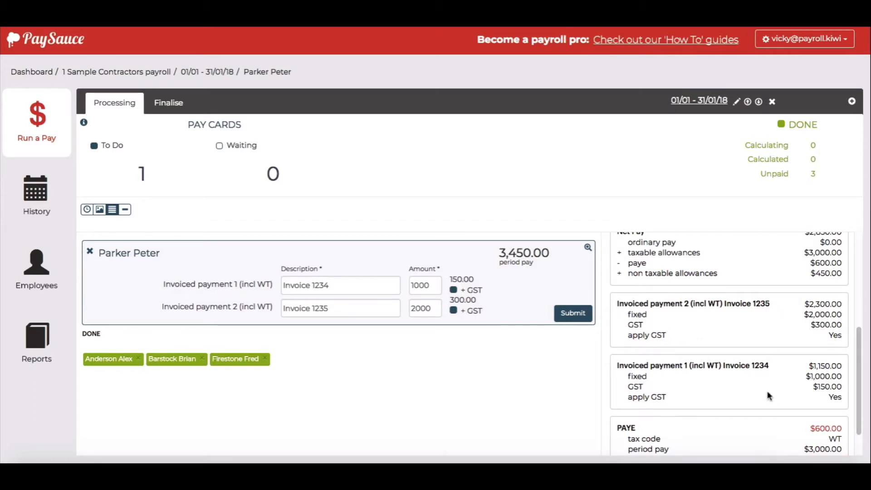
scroll(down, 3)
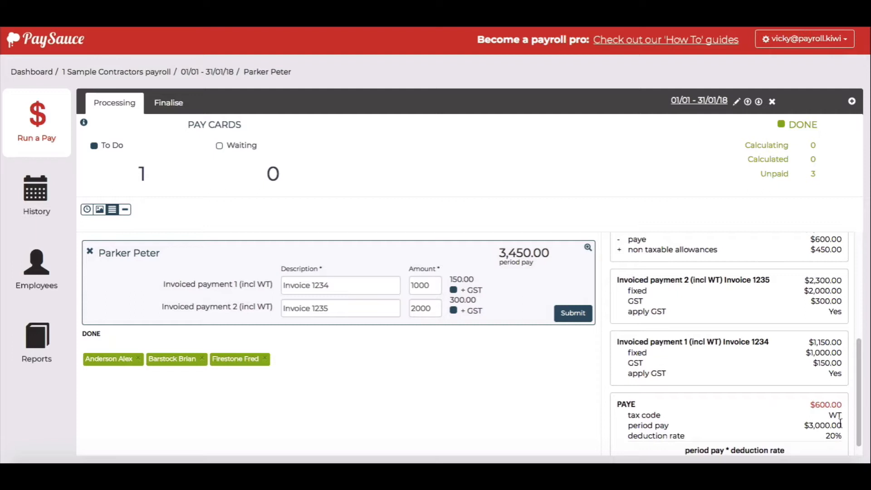
mouse_move(806, 435)
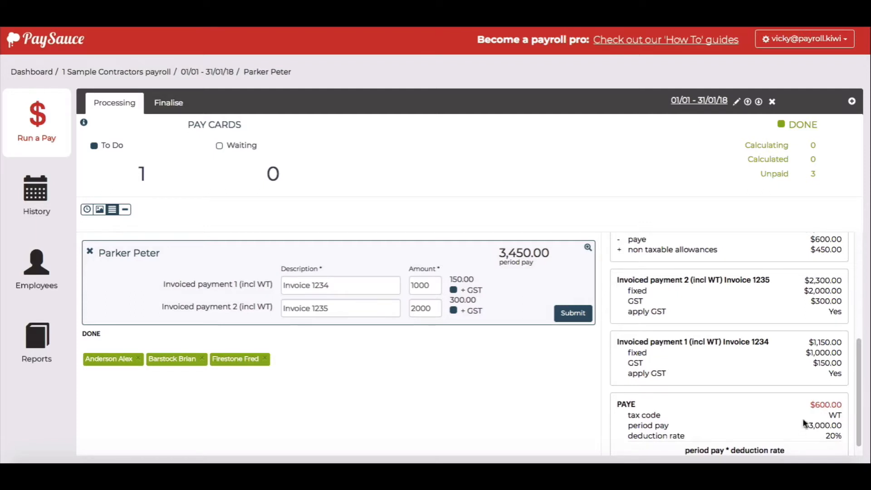
mouse_move(768, 423)
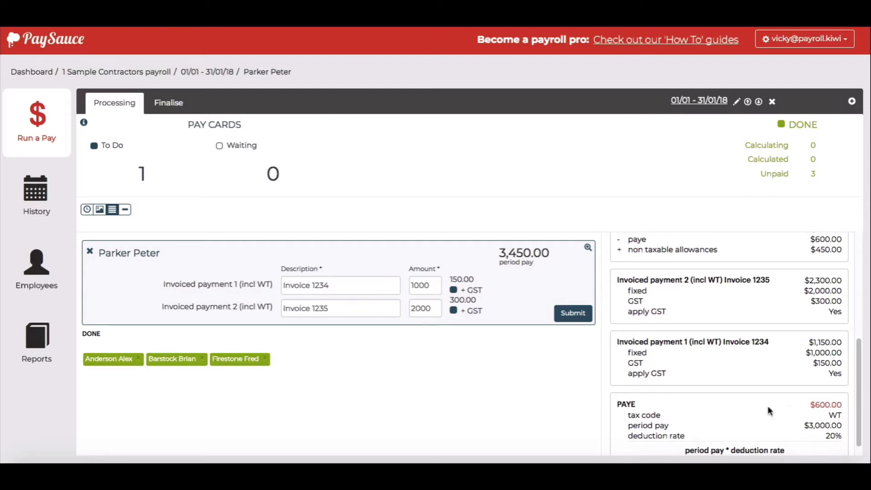
scroll(down, 3)
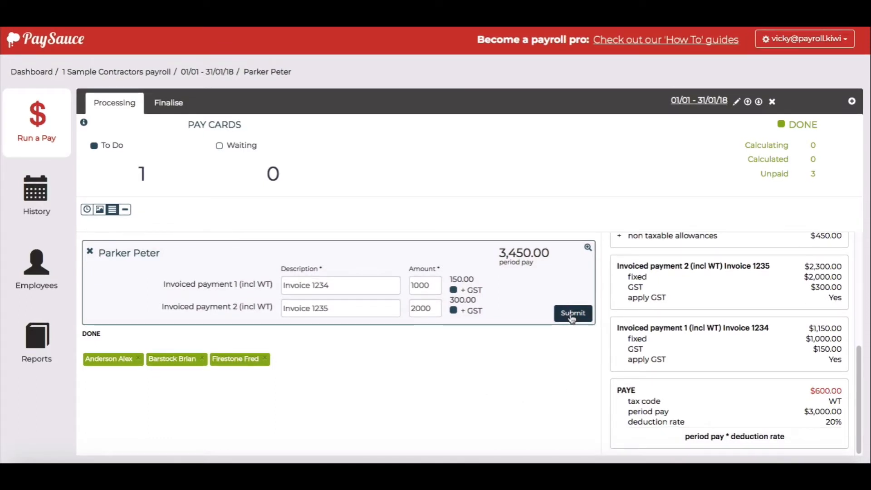
Submit Parker Peter's pay card and finalise to show $2,850 to his bank and $600 to IRD
click(572, 314)
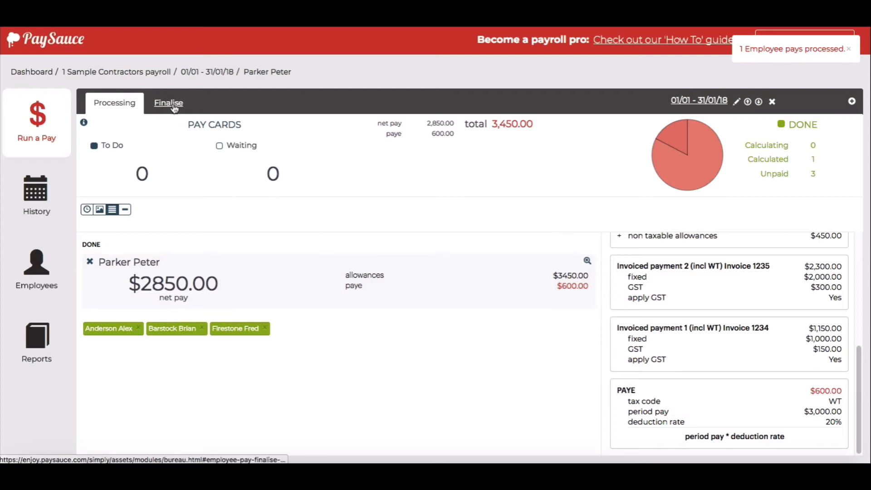
click(169, 103)
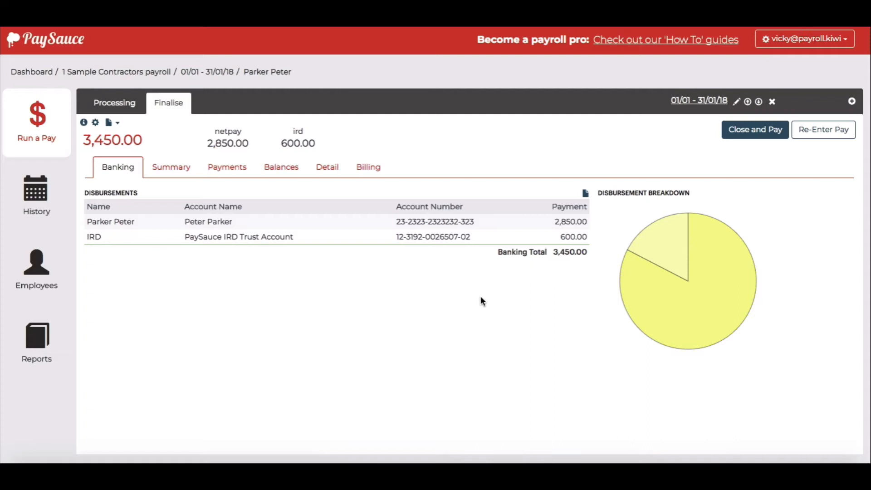
mouse_move(417, 271)
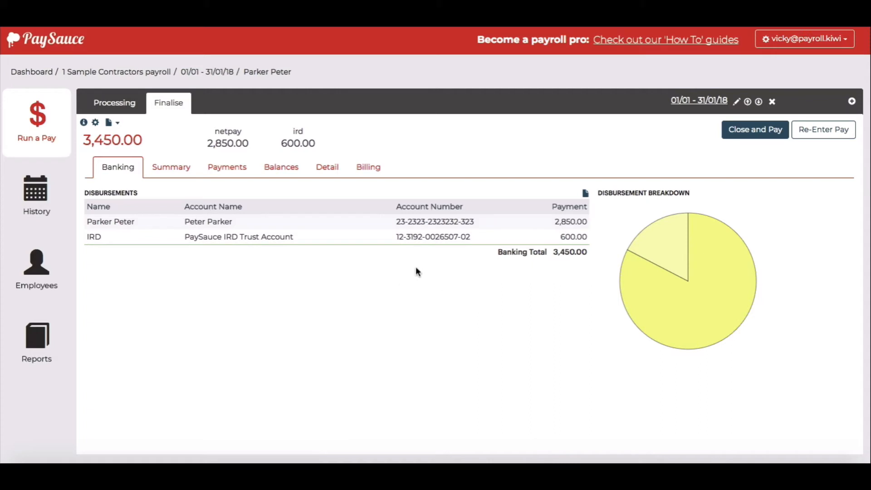
mouse_move(498, 292)
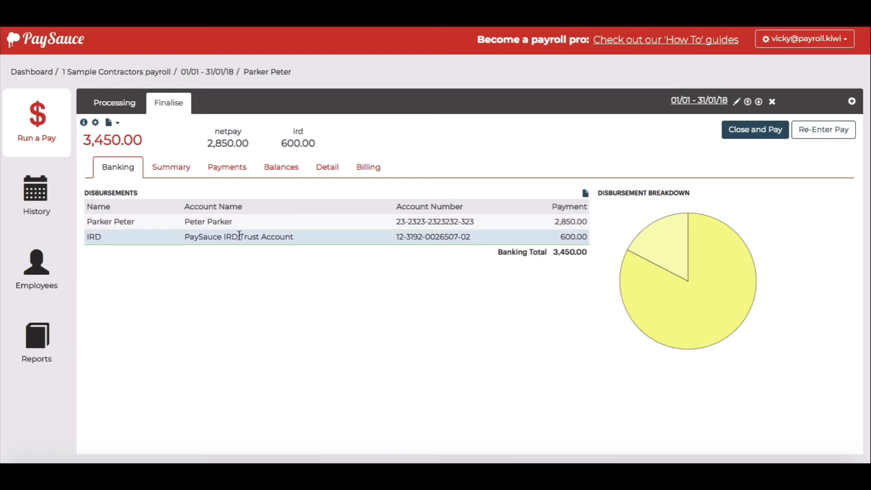
Show the pay summary listing $3,450 gross, $600 PAYE and $2,850 net for Peter Parker
click(171, 167)
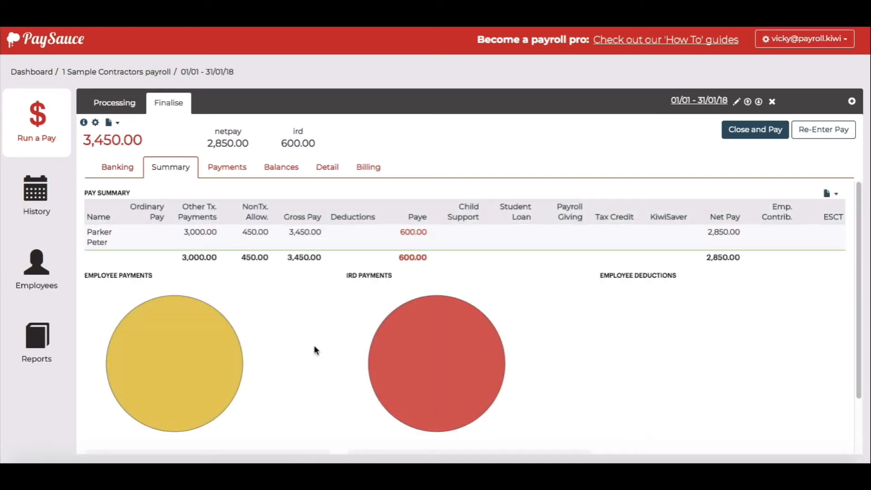
mouse_move(259, 302)
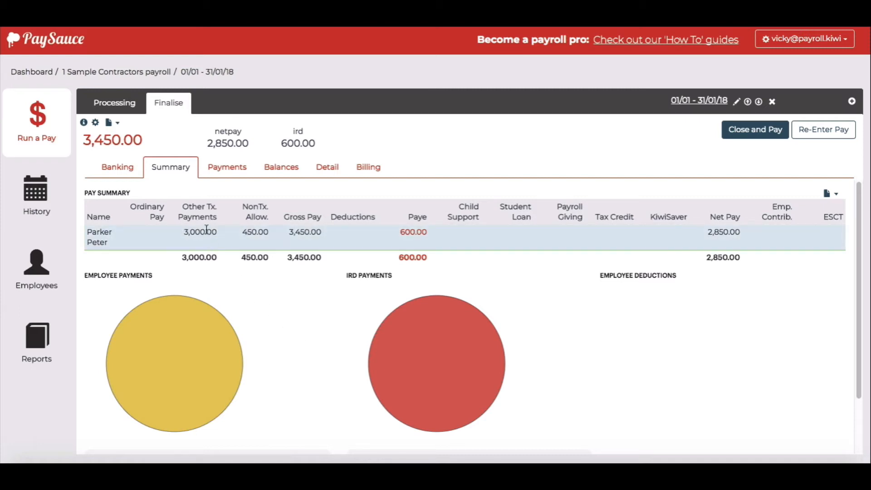
mouse_move(224, 248)
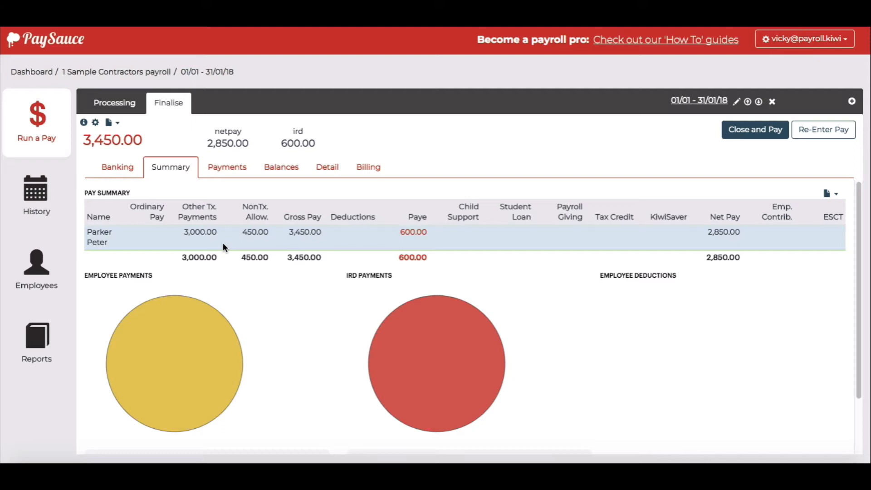
mouse_move(270, 232)
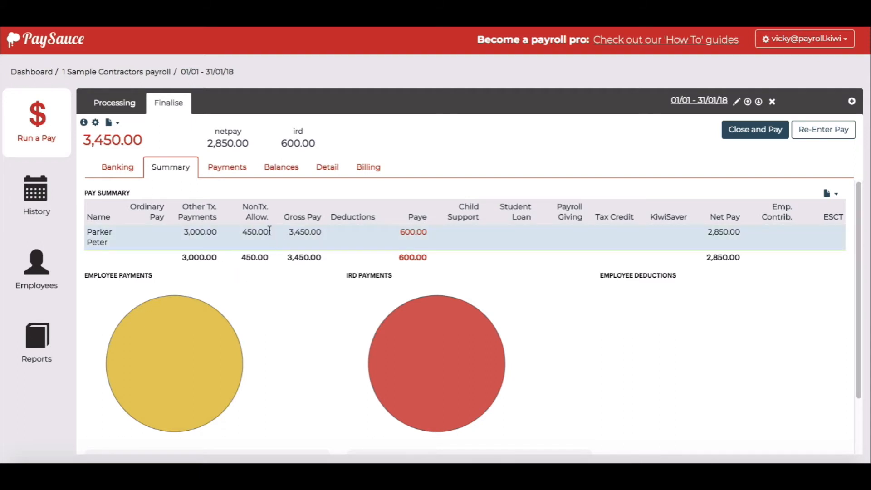
mouse_move(270, 295)
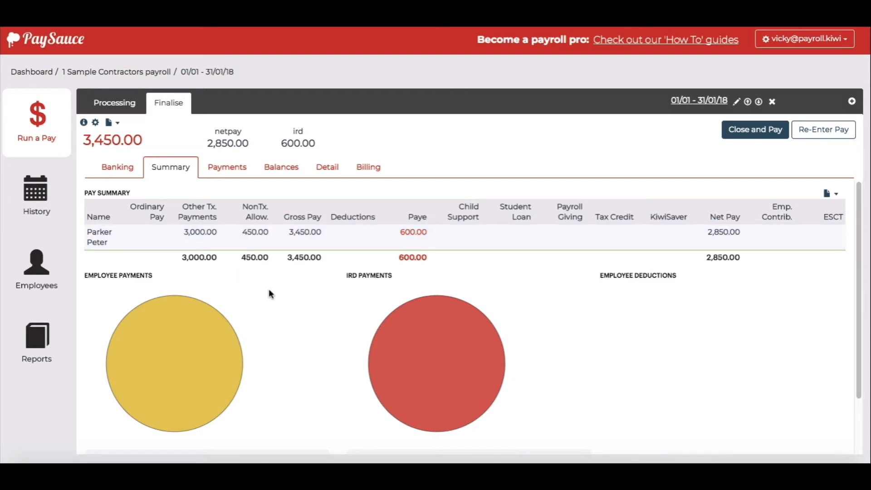
mouse_move(306, 258)
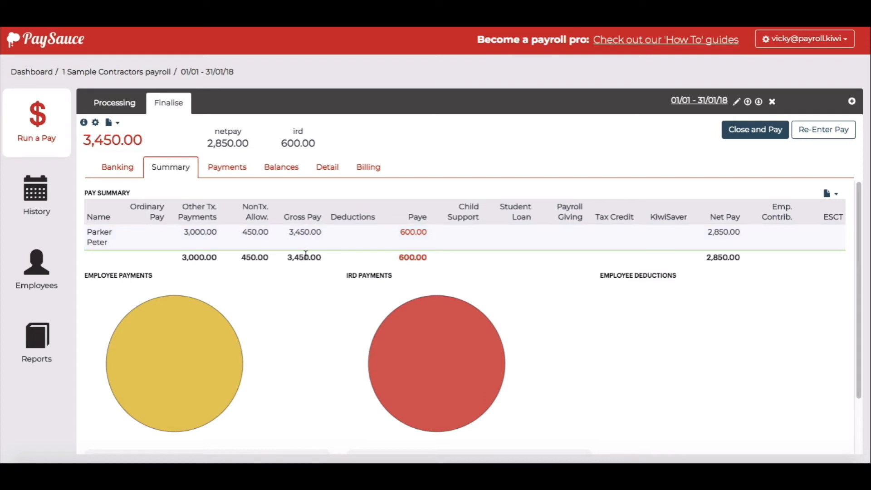
mouse_move(409, 268)
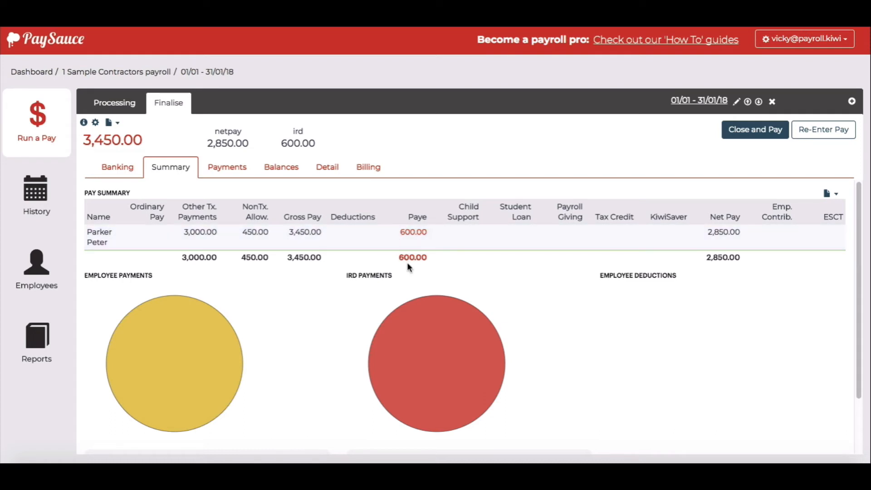
mouse_move(476, 268)
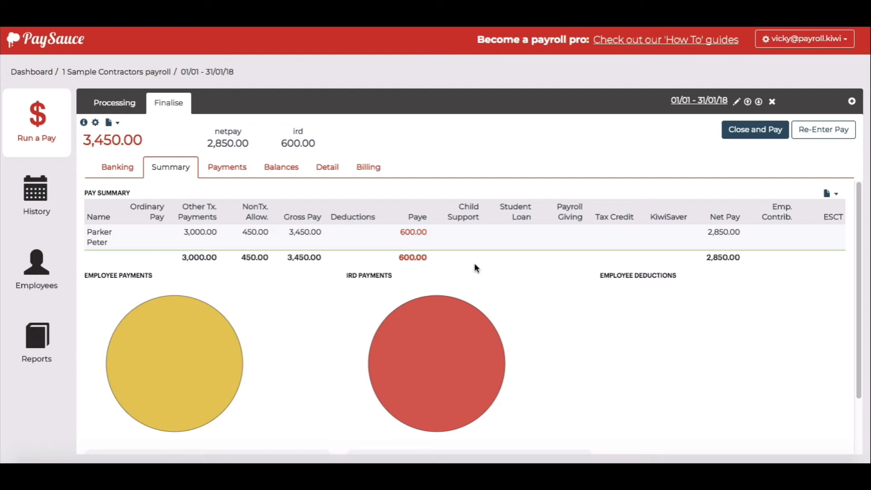
mouse_move(327, 167)
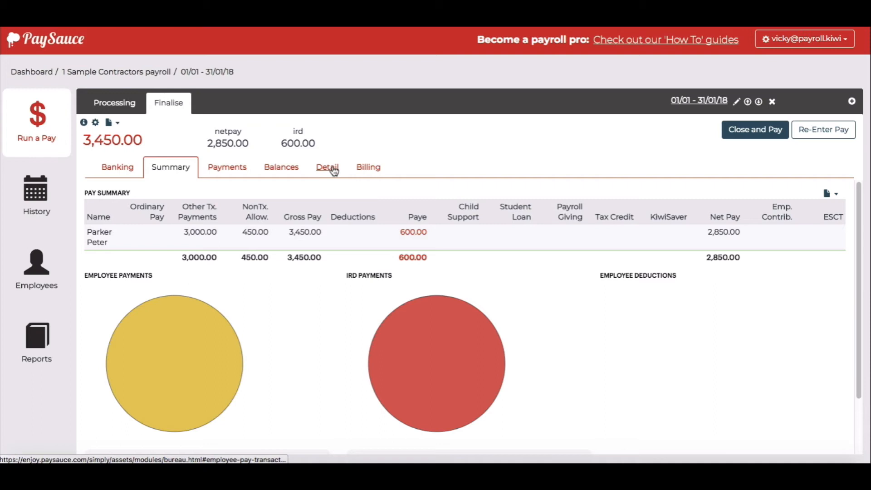
Review Parker Peter's detailed calculations and view his downloaded payslip PDF for 01/01–31/01/18
click(328, 167)
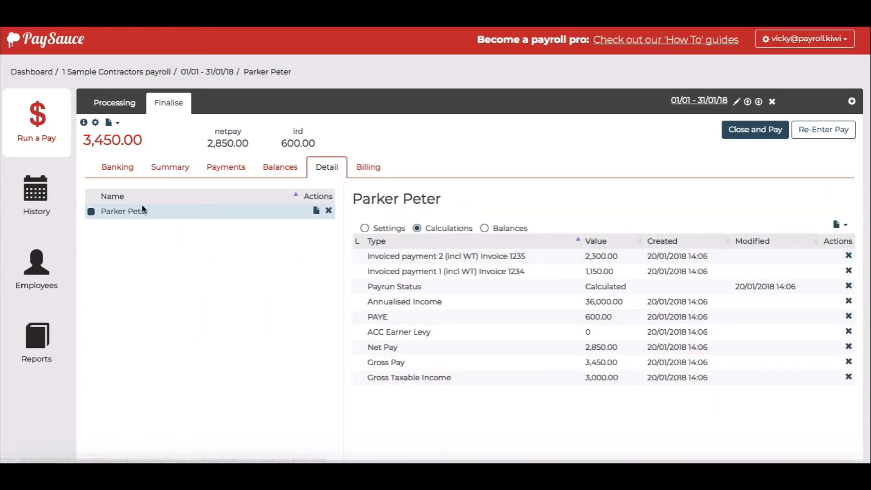
mouse_move(605, 197)
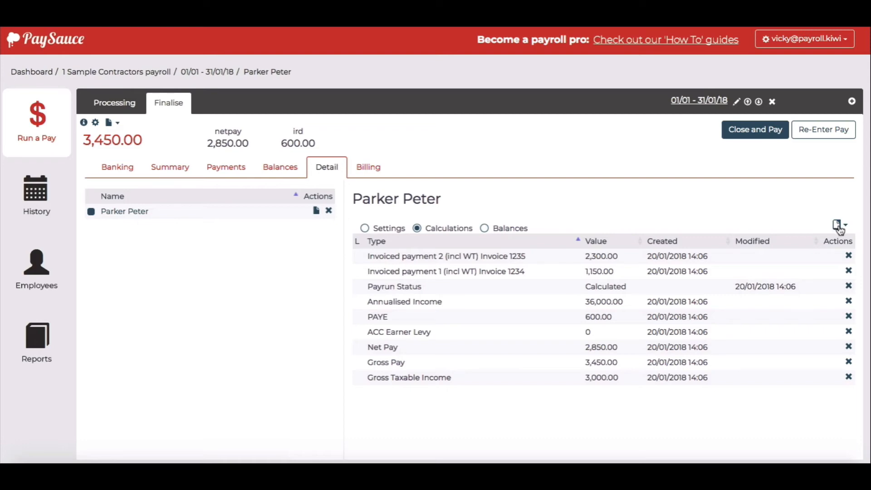
click(839, 225)
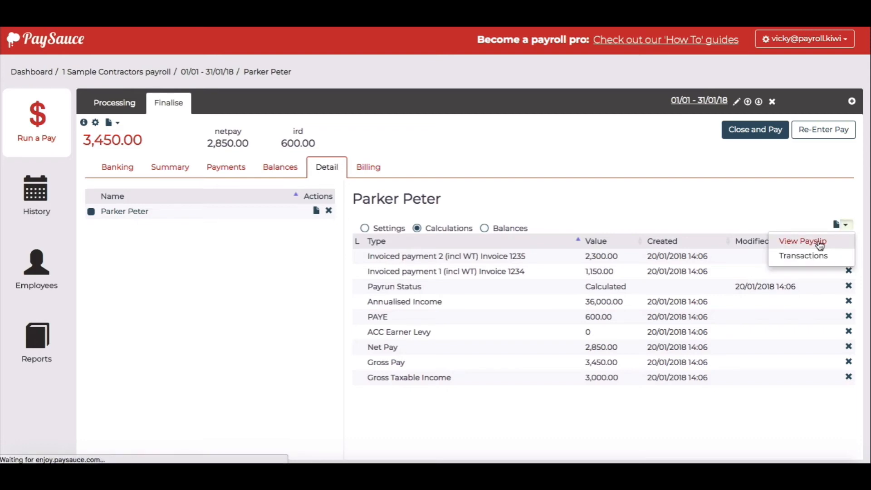
click(803, 241)
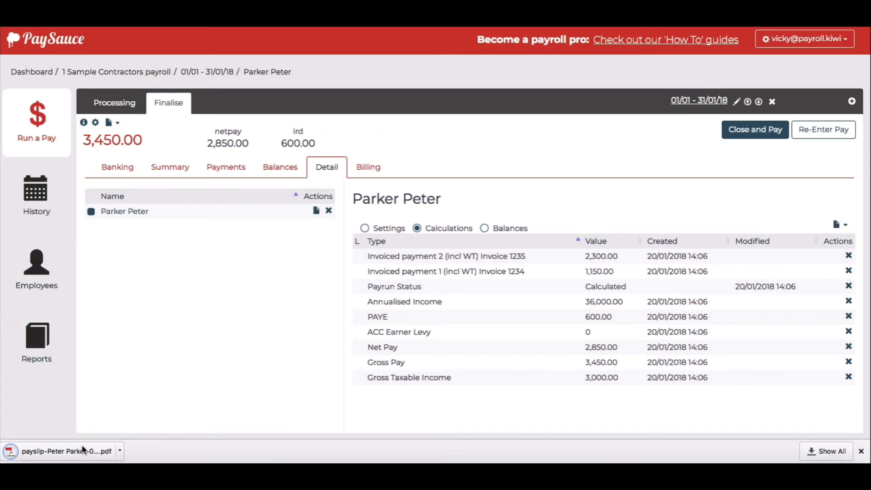
click(59, 451)
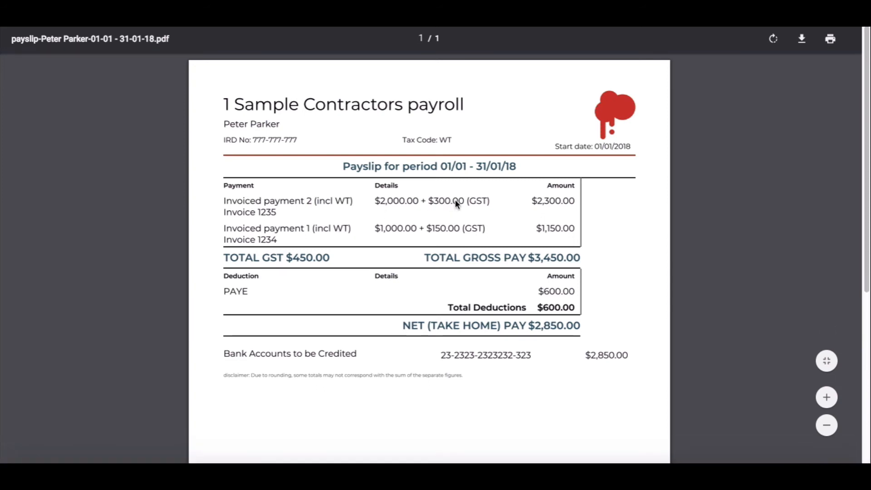
mouse_move(452, 232)
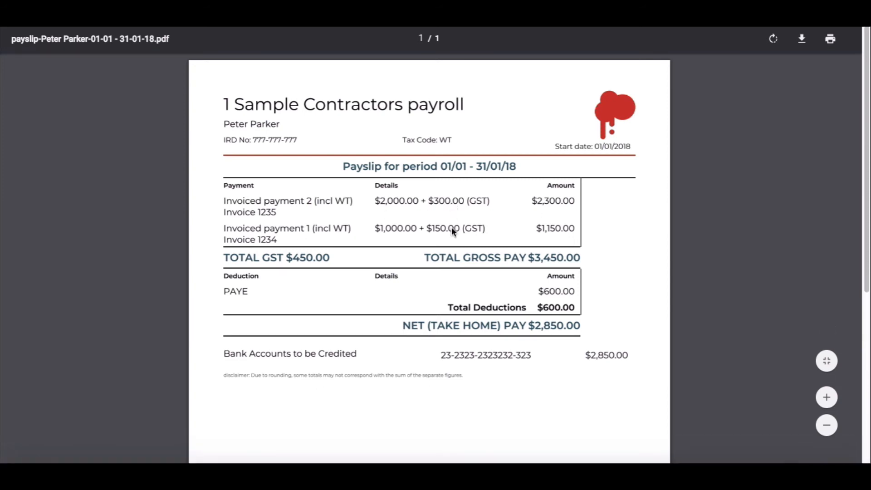
mouse_move(564, 239)
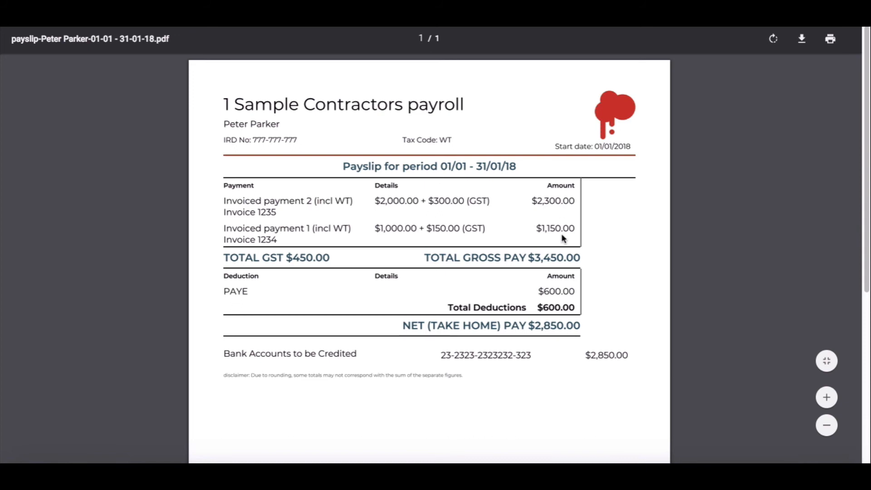
mouse_move(255, 247)
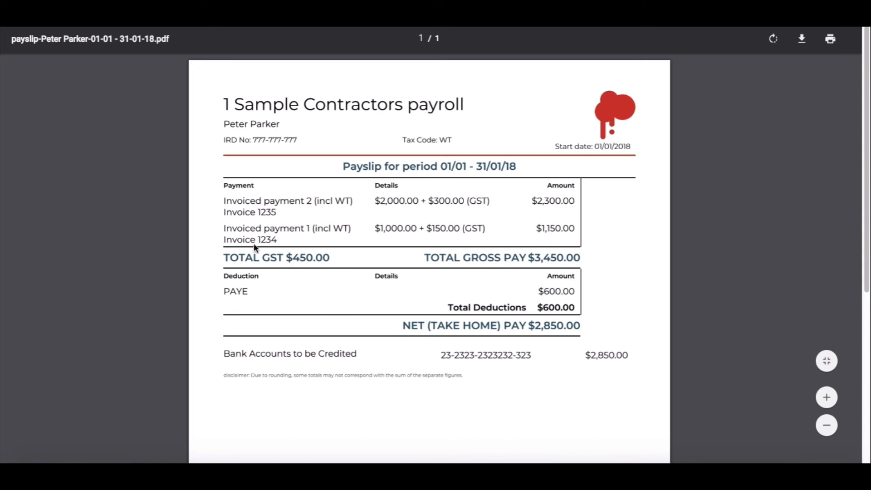
mouse_move(287, 267)
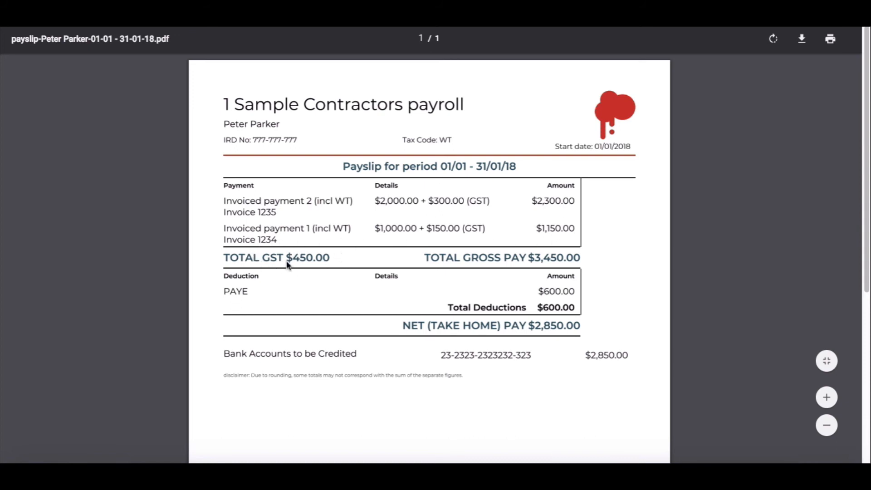
mouse_move(314, 270)
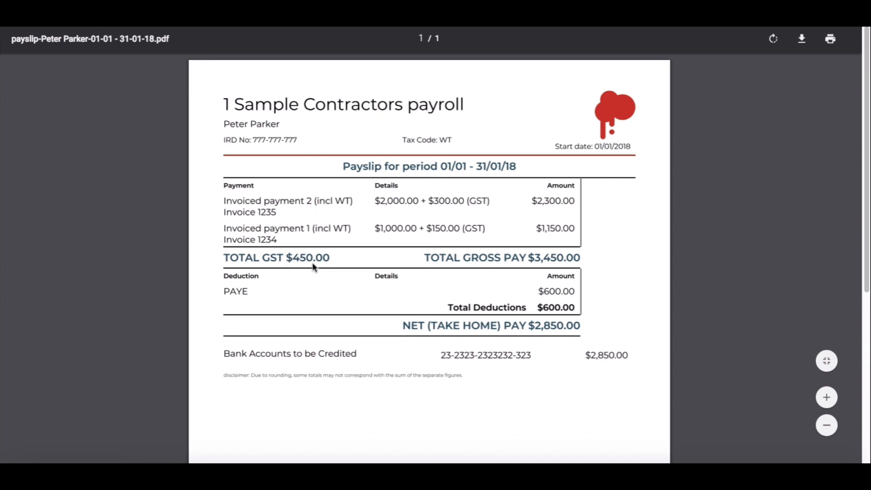
mouse_move(535, 247)
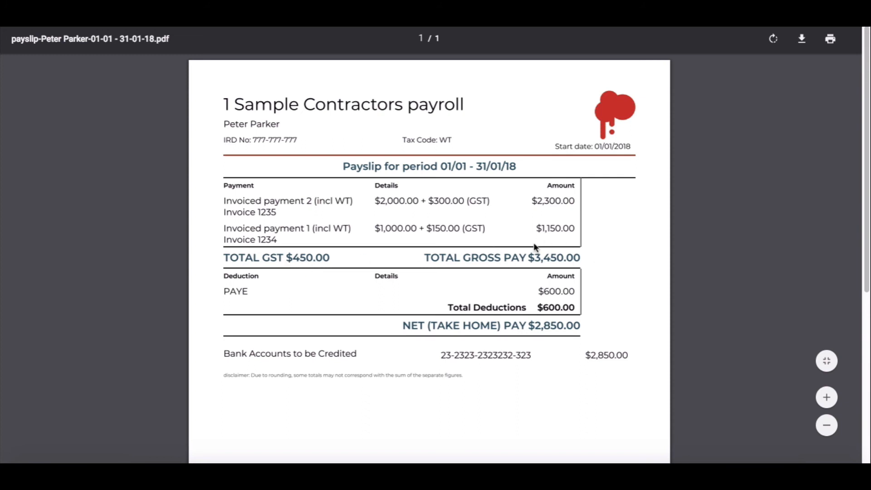
mouse_move(570, 321)
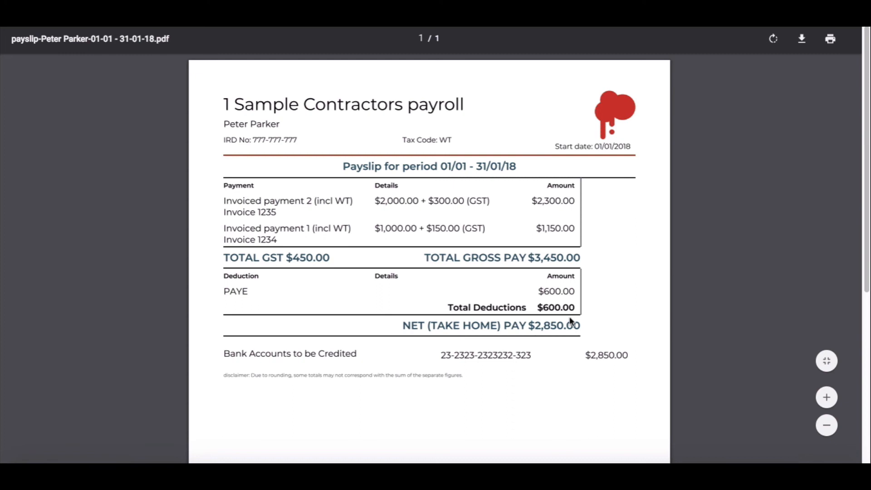
mouse_move(543, 428)
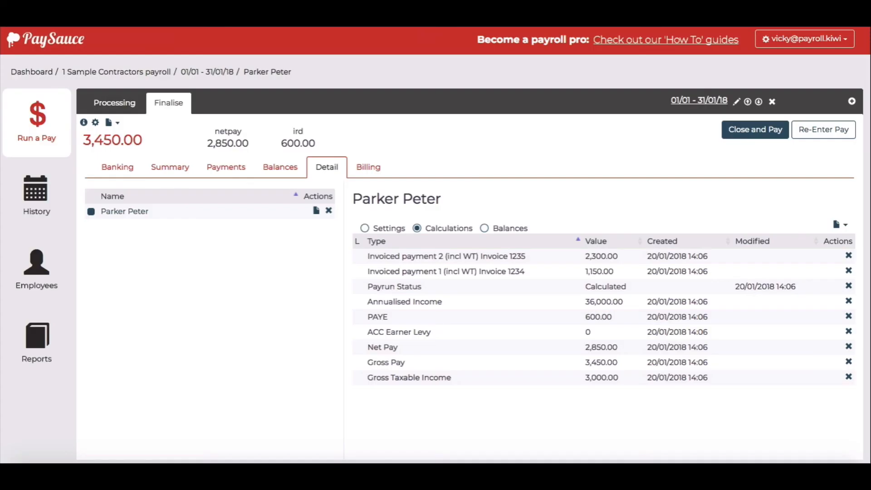
mouse_move(512, 193)
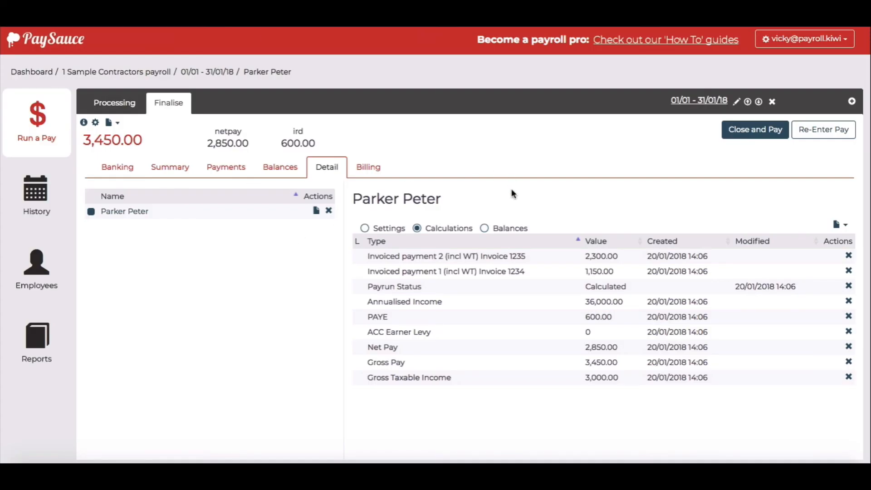
mouse_move(732, 142)
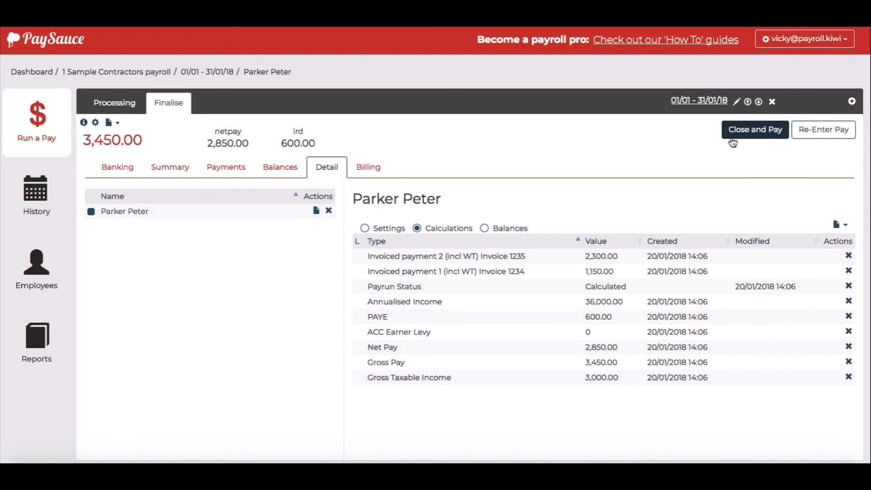
mouse_move(712, 159)
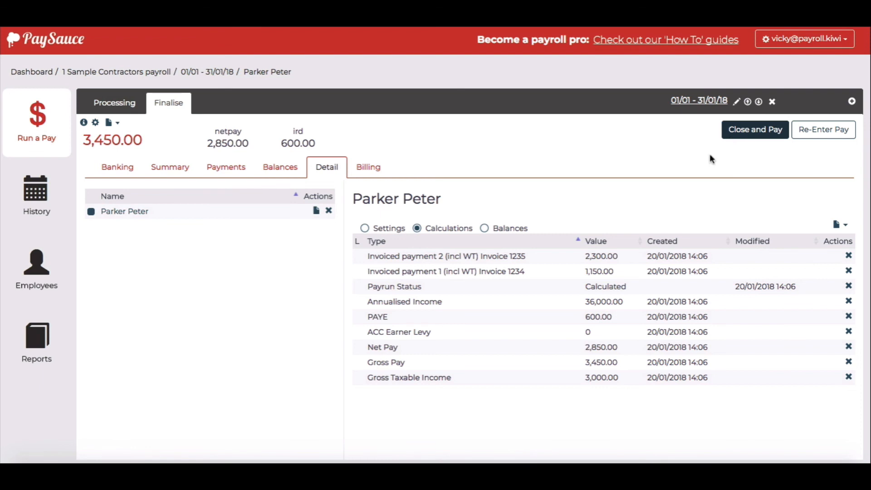